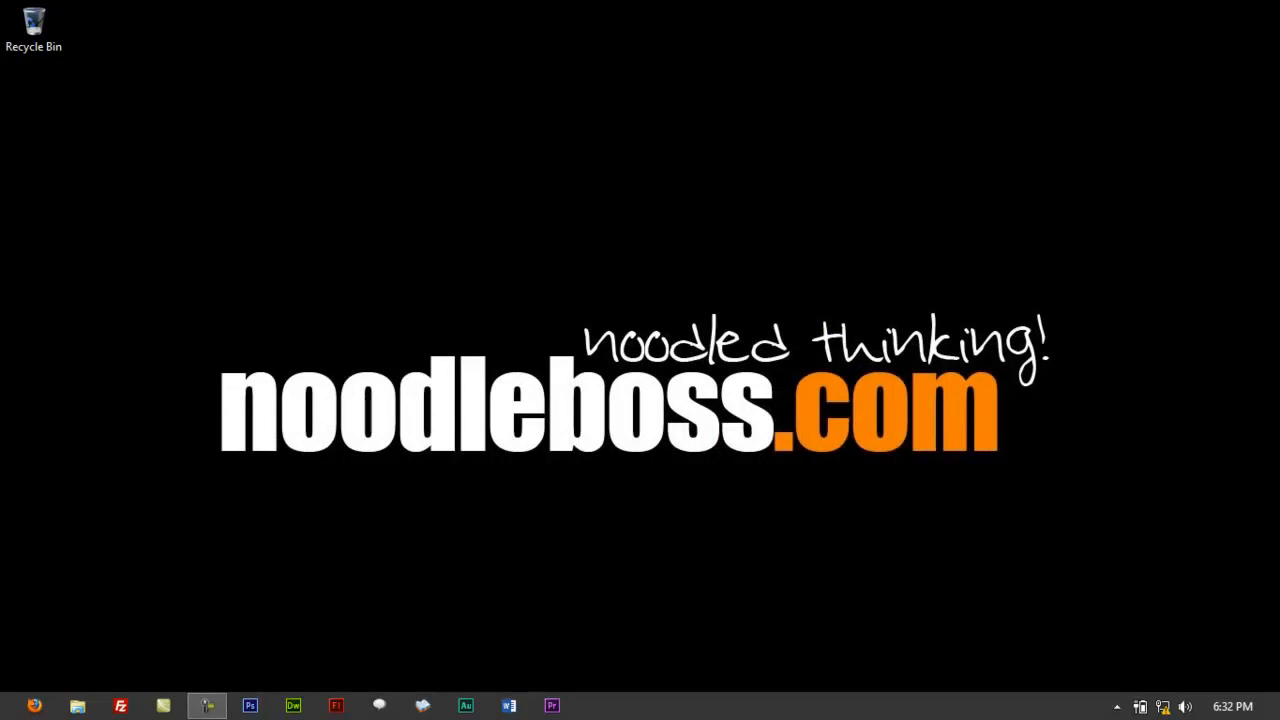
pyautogui.moveTo(792, 532)
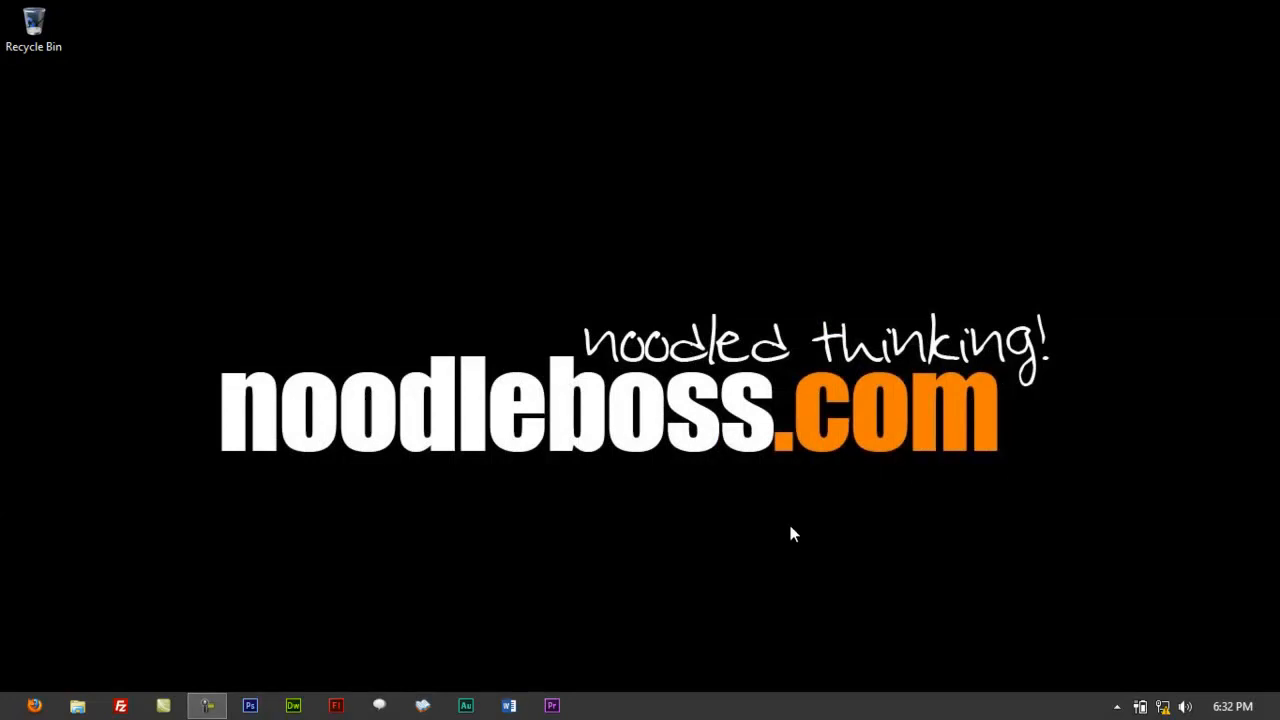
pyautogui.moveTo(30, 700)
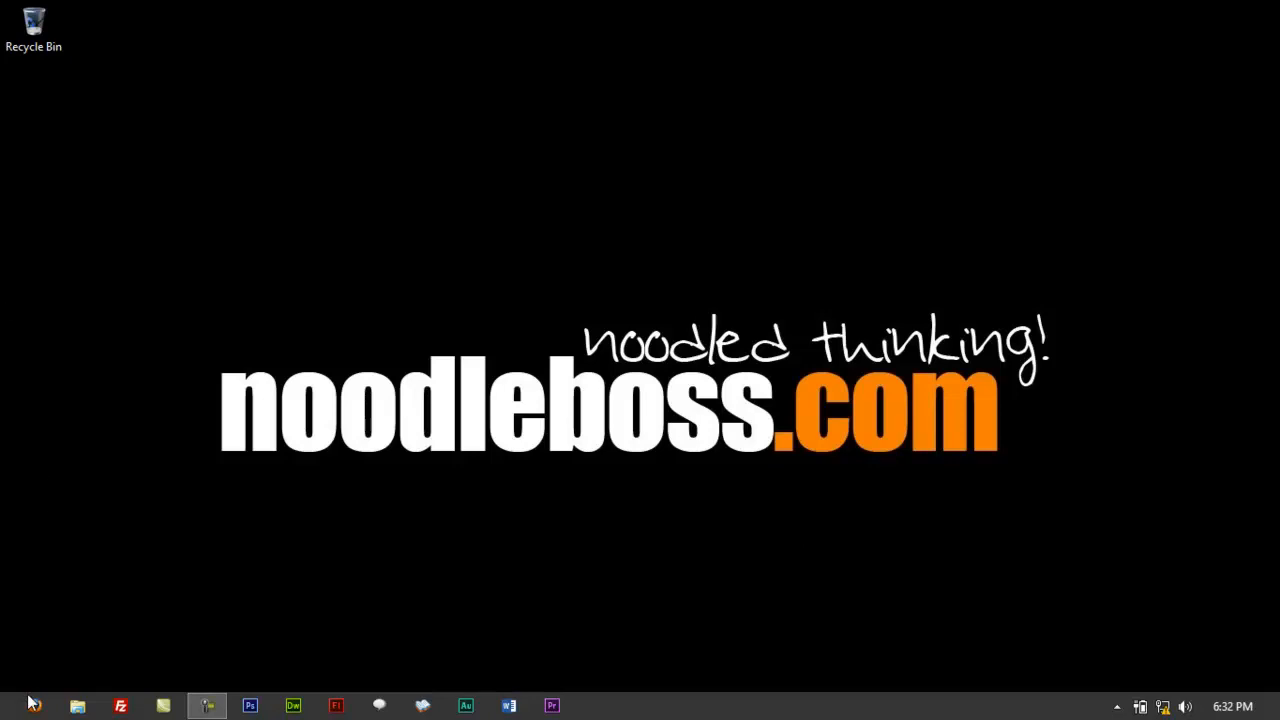
# Launch Firefox from the Windows taskbar to its start page
pyautogui.click(32, 706)
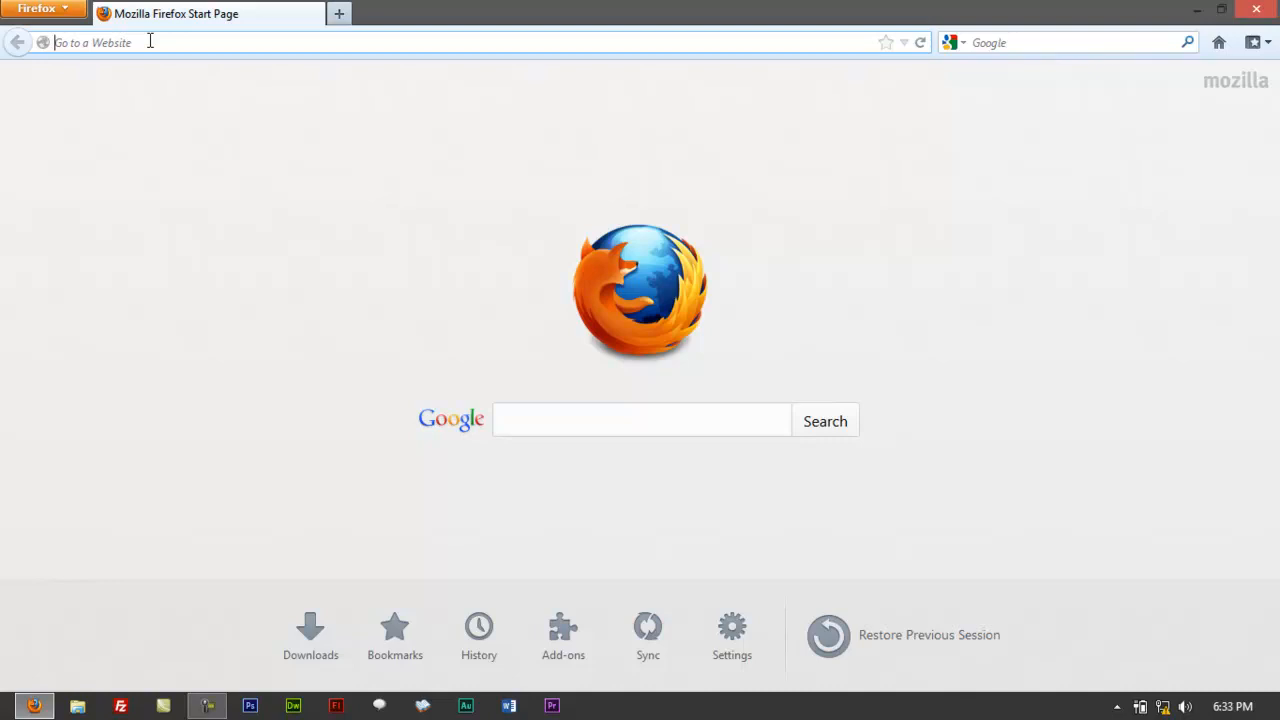
# Load the router at 192.168.1.1 and start entering the user name in its login prompt
pyautogui.write('192')
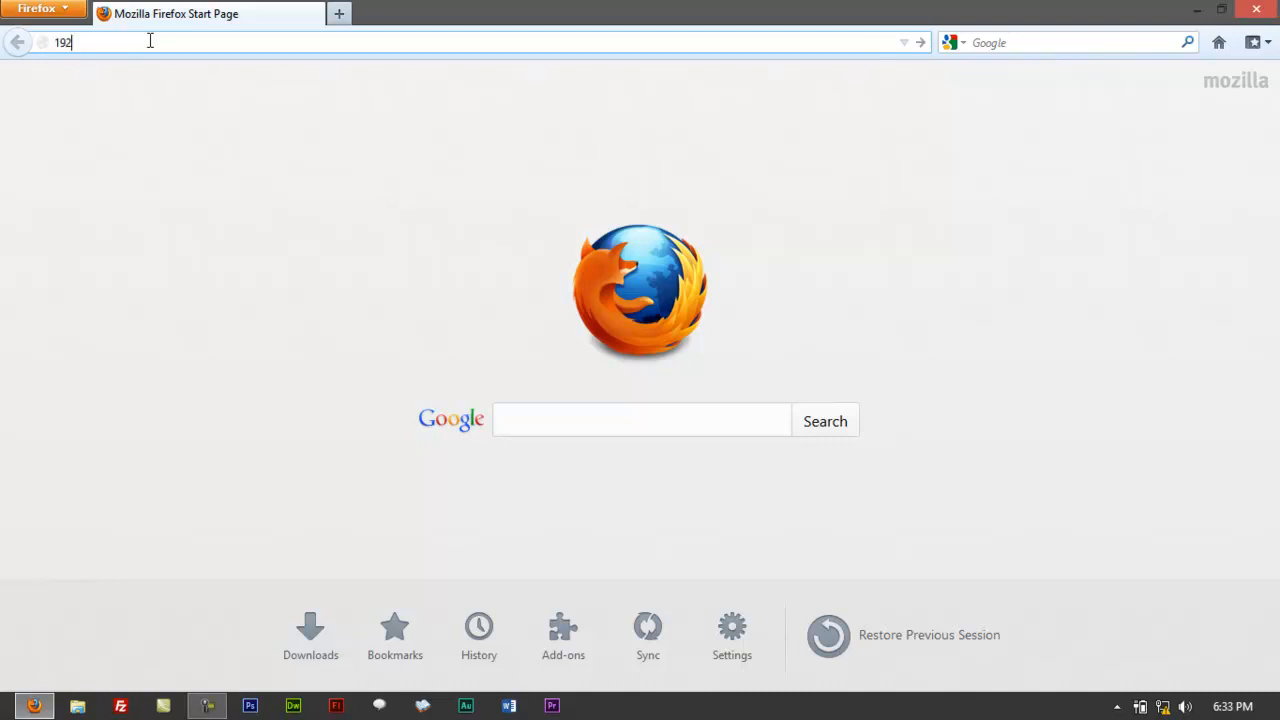
pyautogui.write('.16')
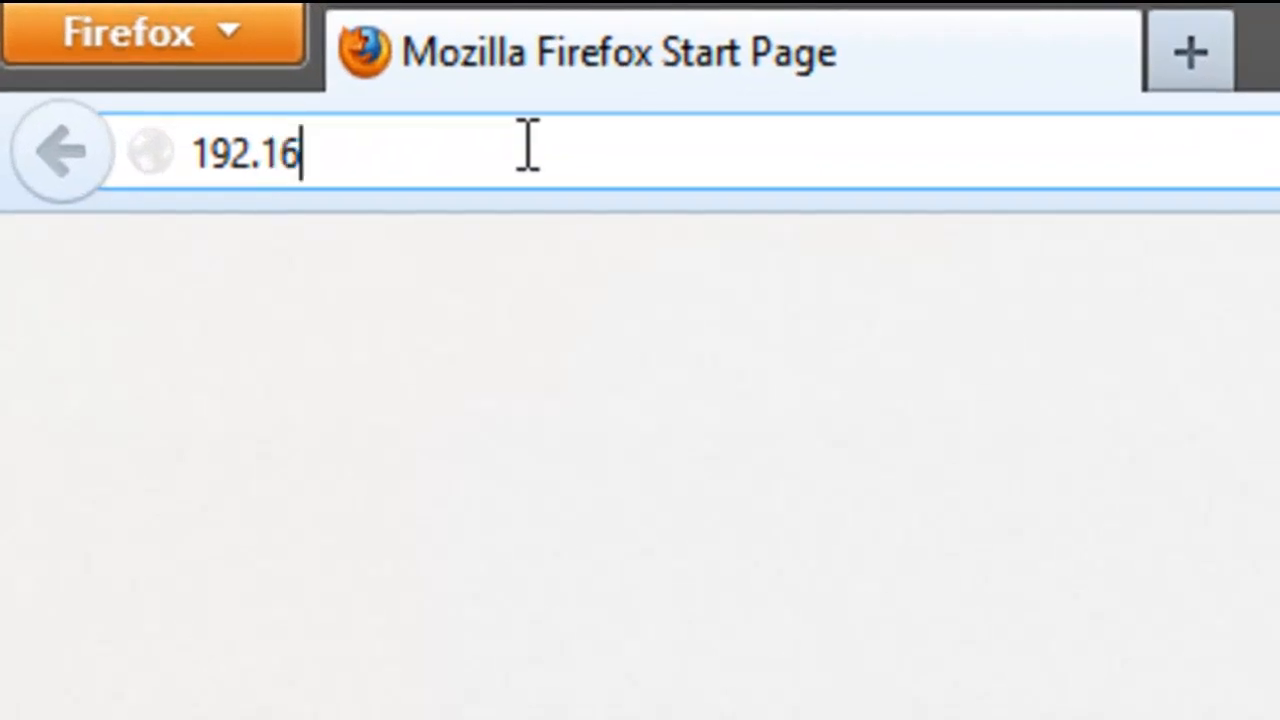
pyautogui.write('8.1')
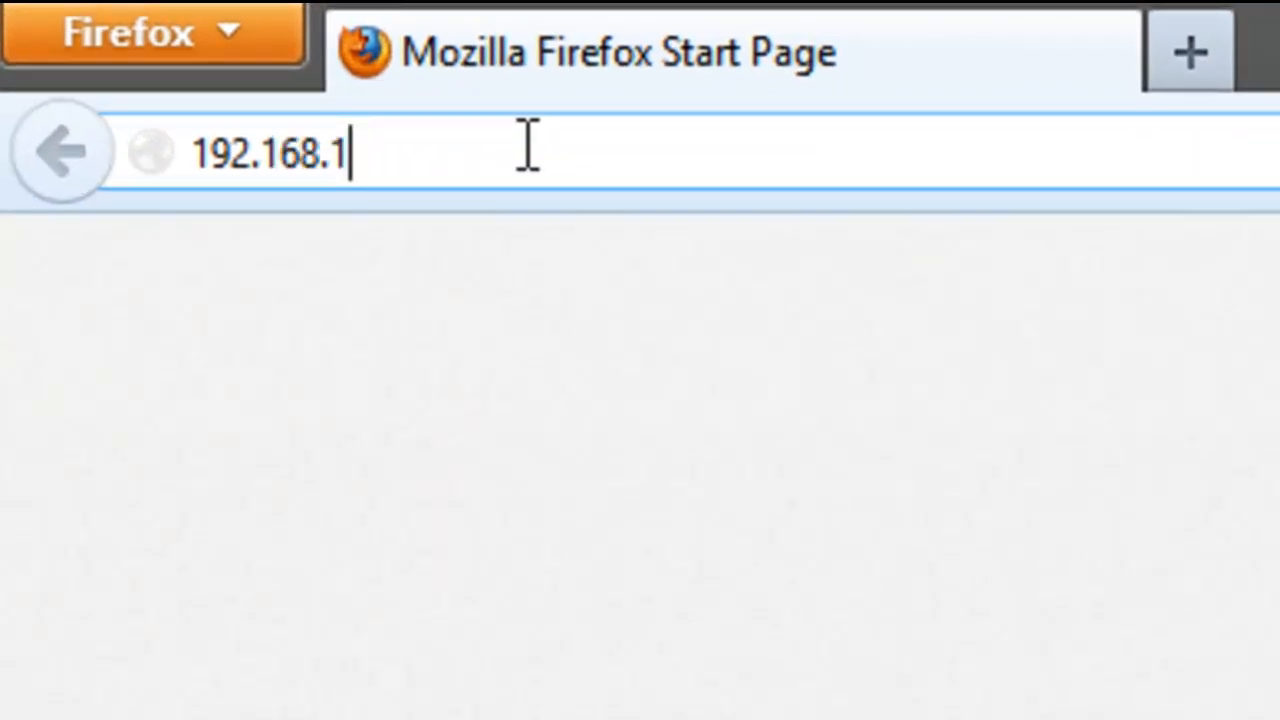
pyautogui.write('.1')
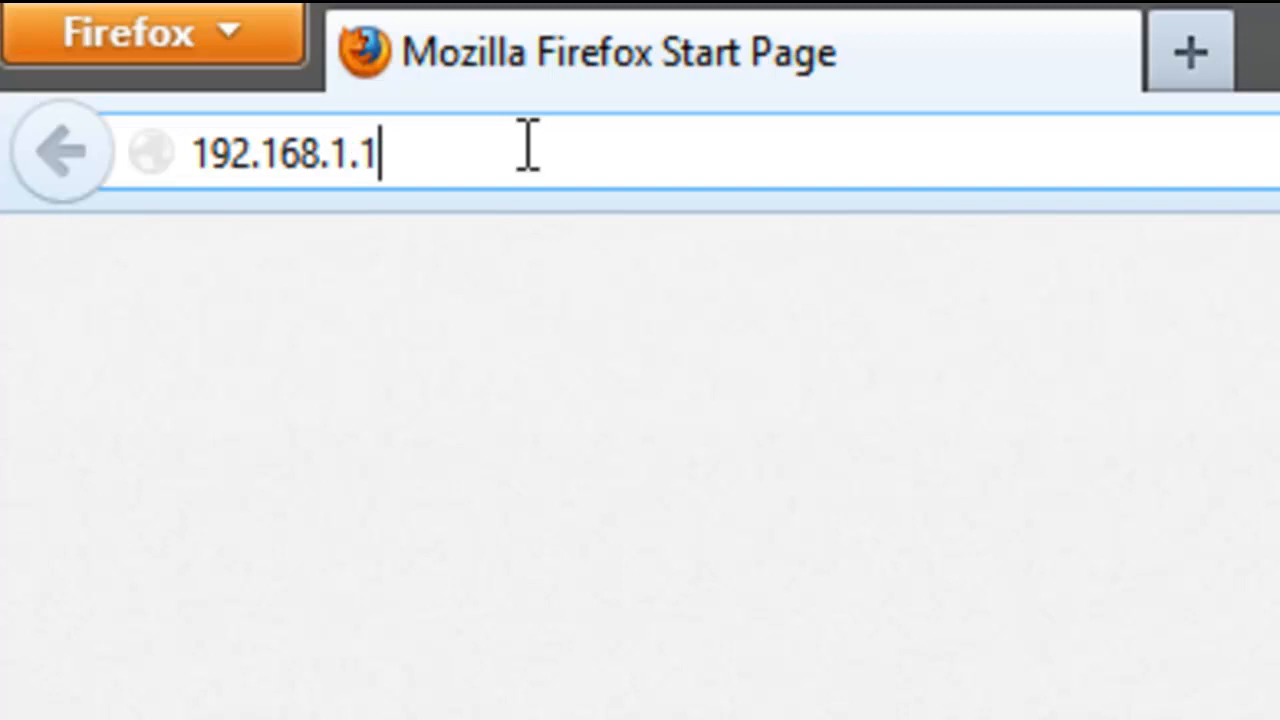
pyautogui.press('Return')
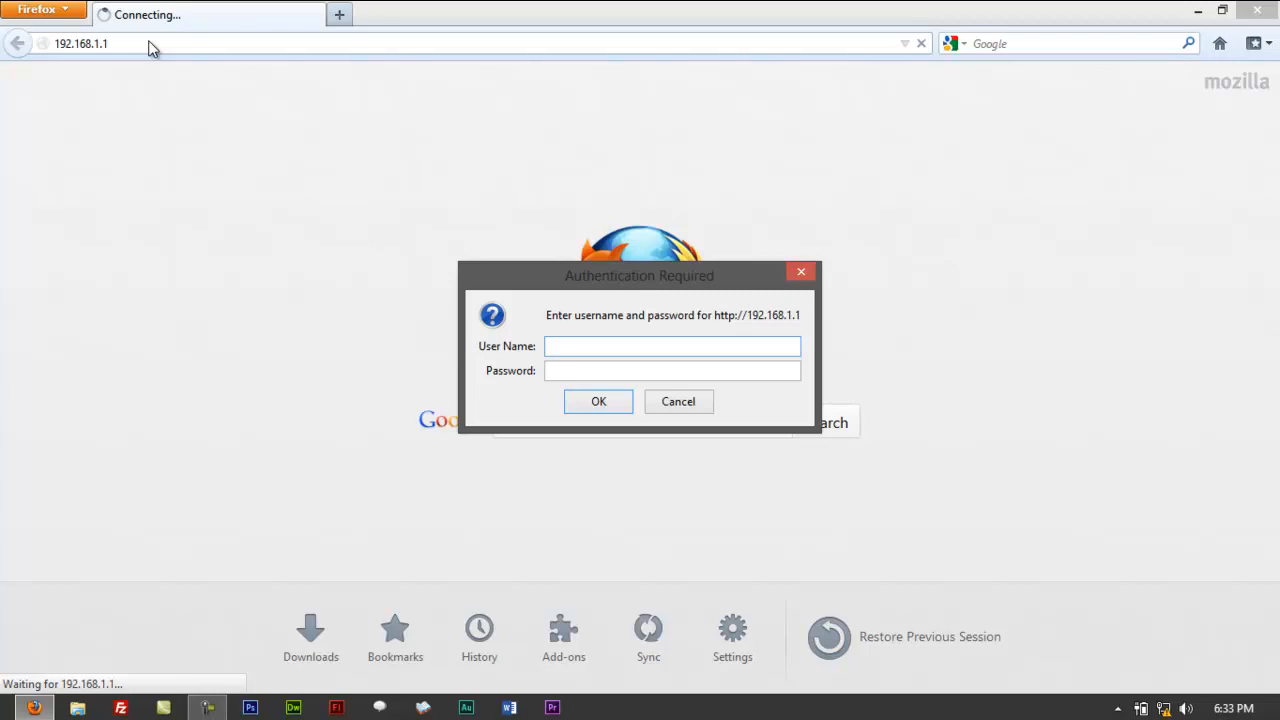
pyautogui.click(672, 346)
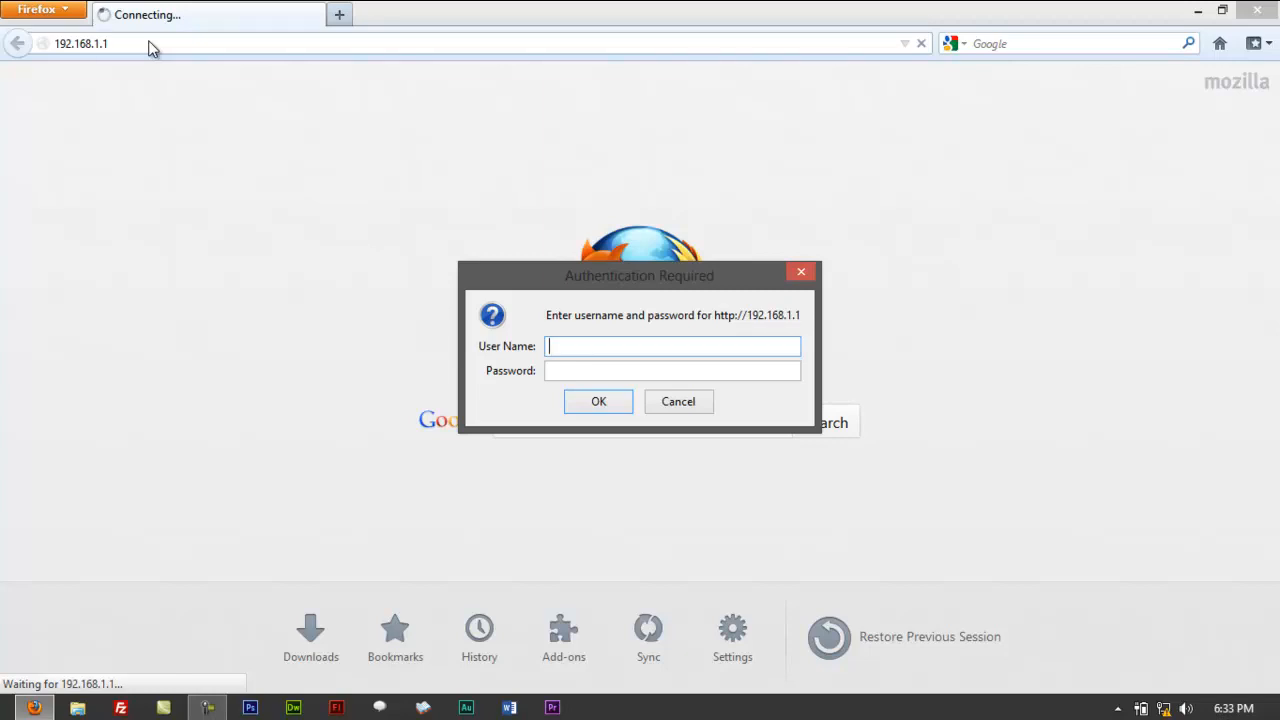
pyautogui.moveTo(82, 50)
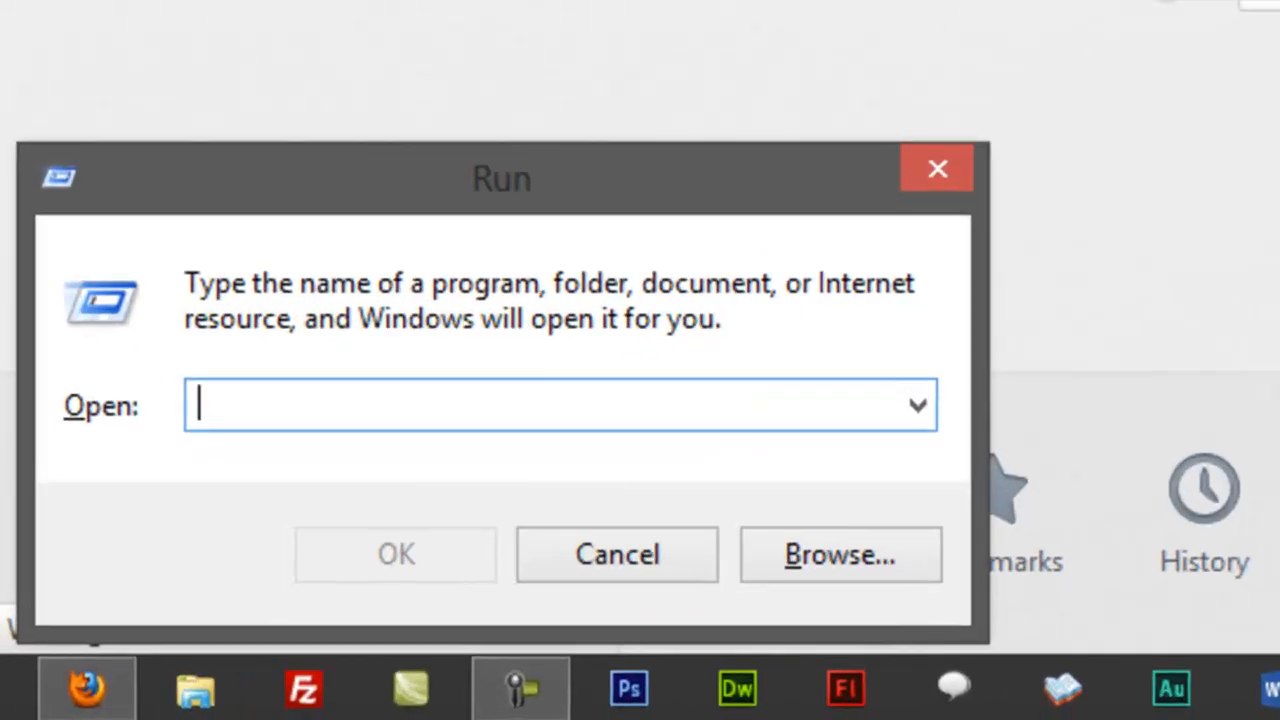
# Run cmd to confirm the default gateway is 192.168.1.1, then close the console
pyautogui.write('cmd')
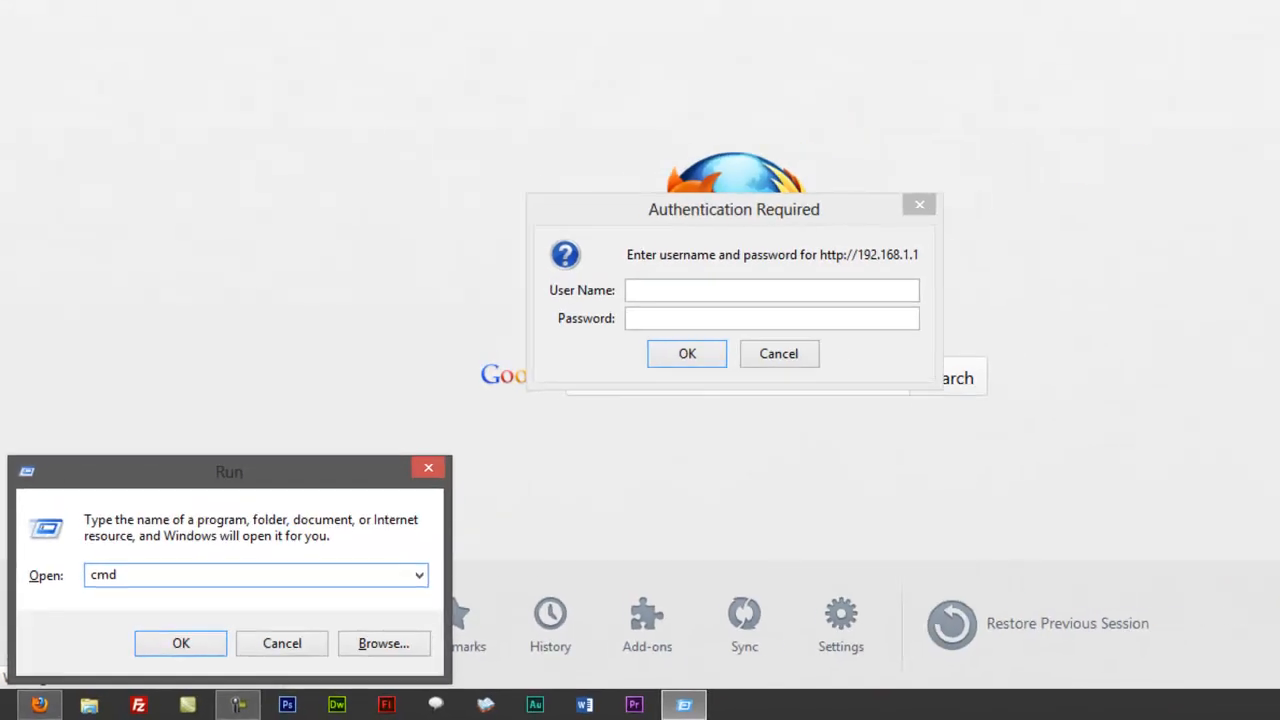
pyautogui.click(180, 644)
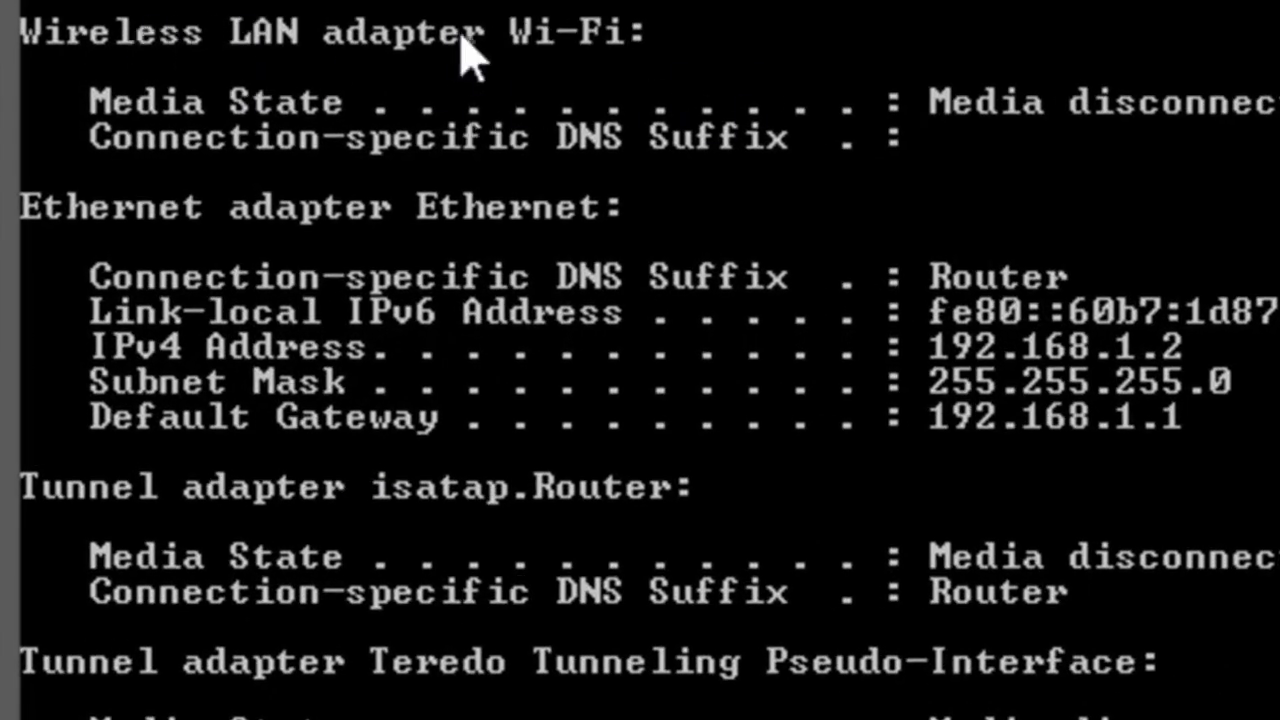
pyautogui.moveTo(220, 344)
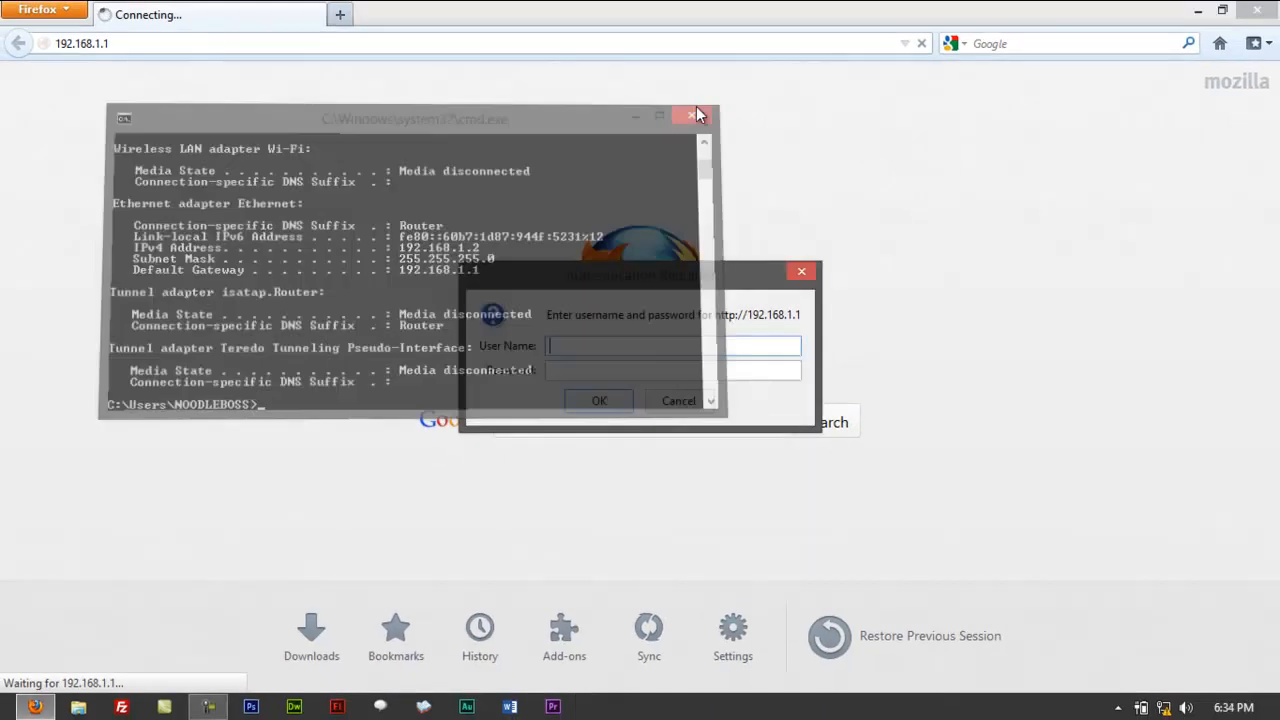
pyautogui.click(692, 116)
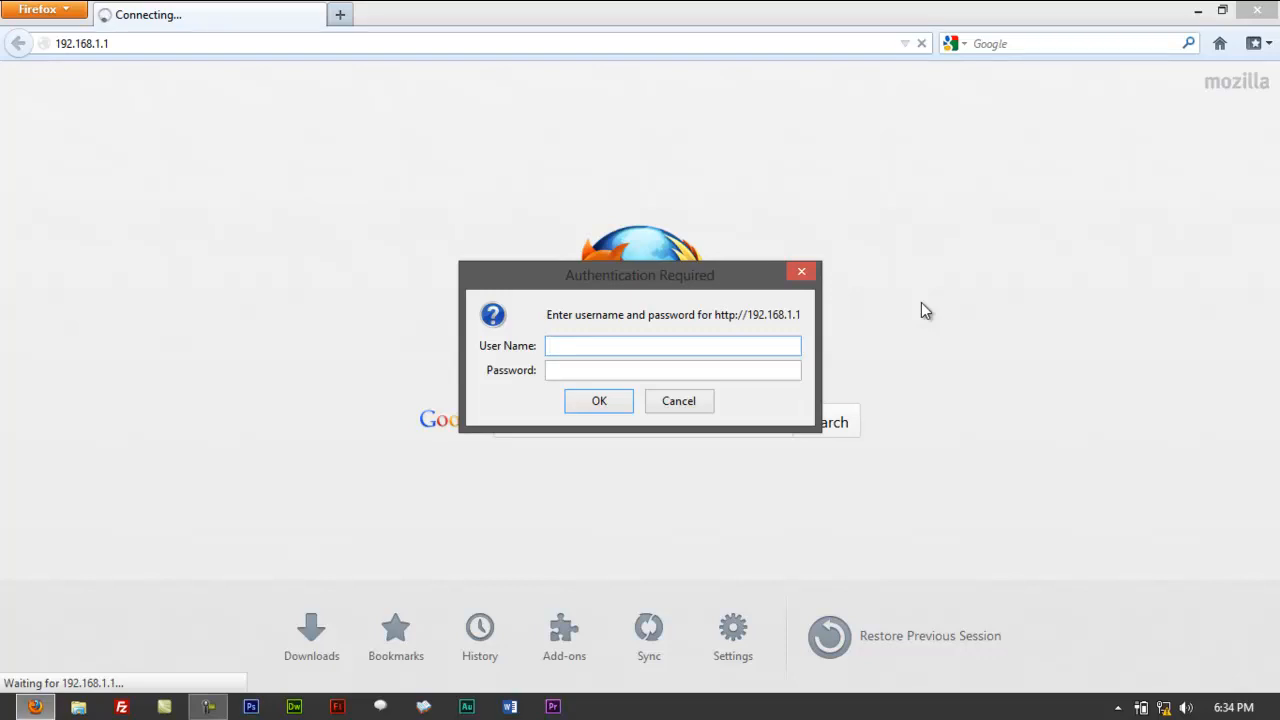
pyautogui.moveTo(680, 296)
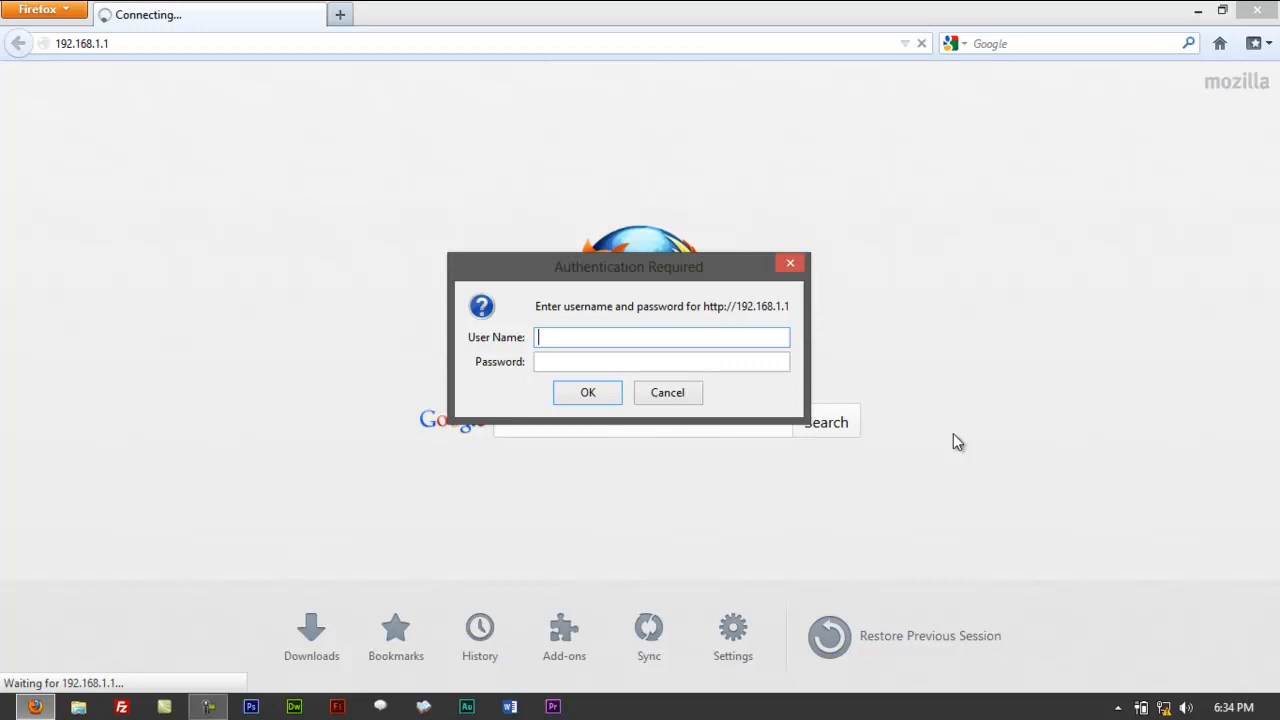
pyautogui.moveTo(572, 268)
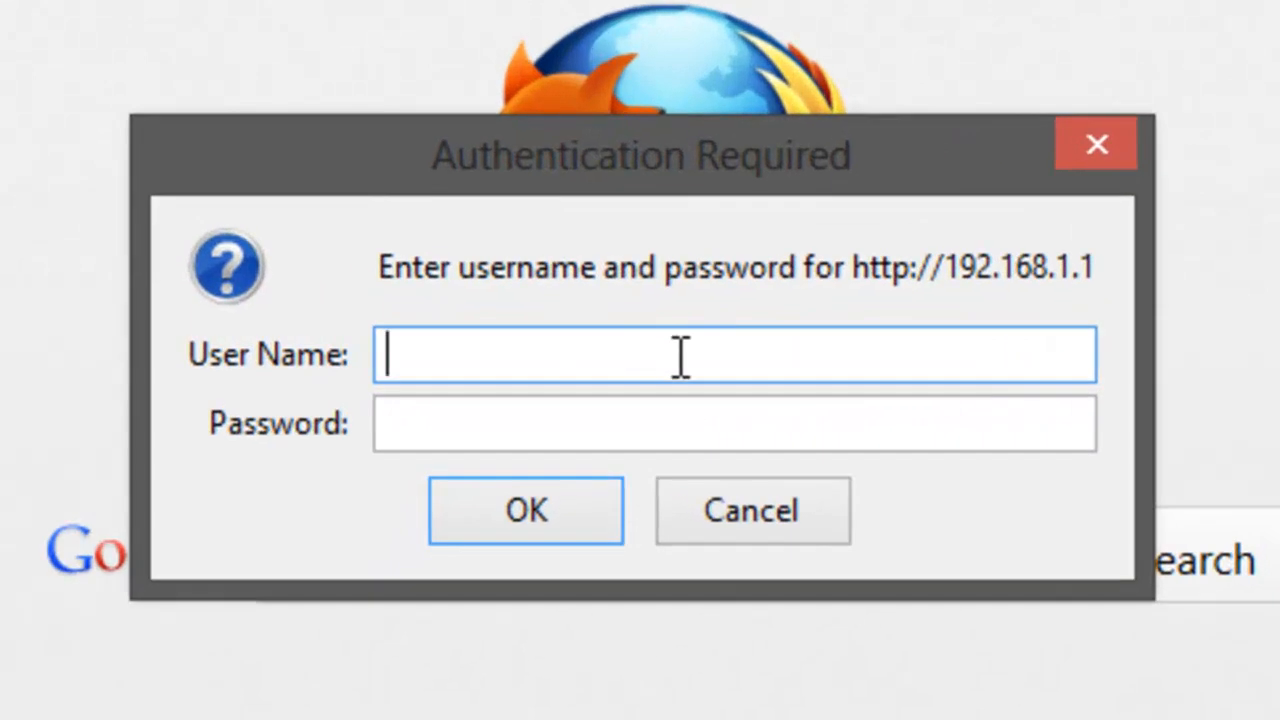
# Log in to the router as admin, reaching its System Status page
pyautogui.write('admin')
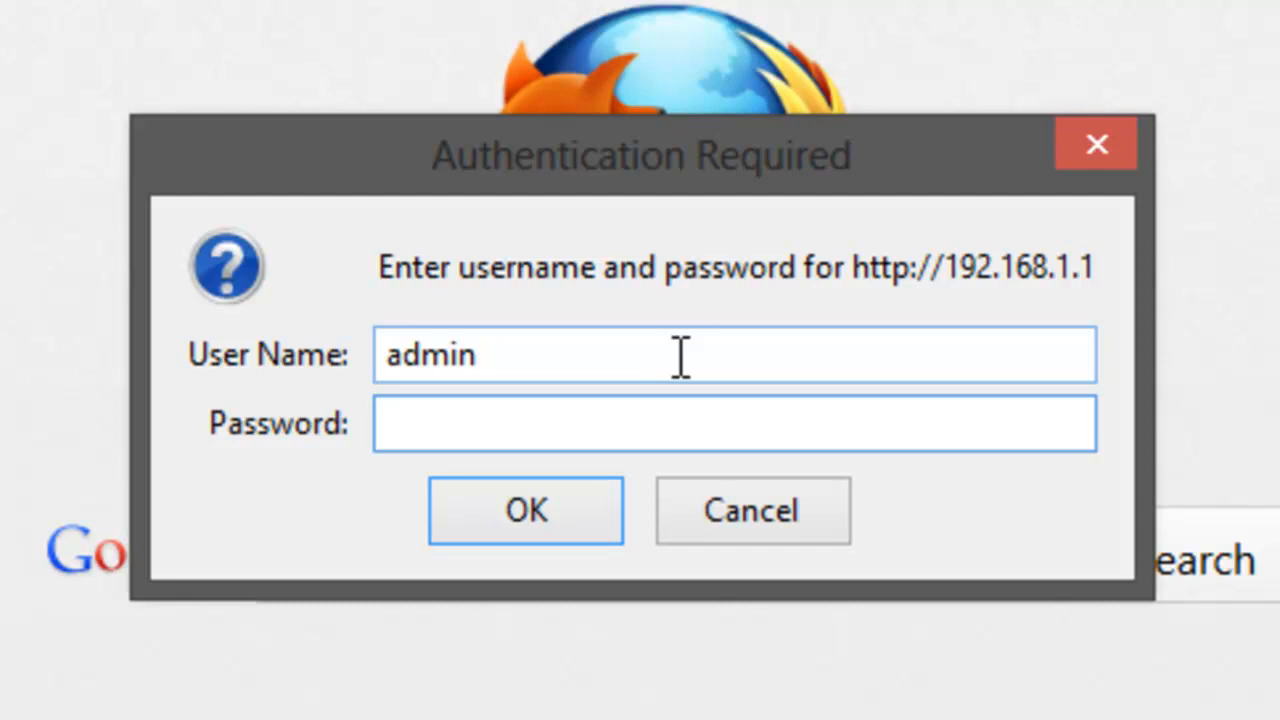
pyautogui.click(730, 424)
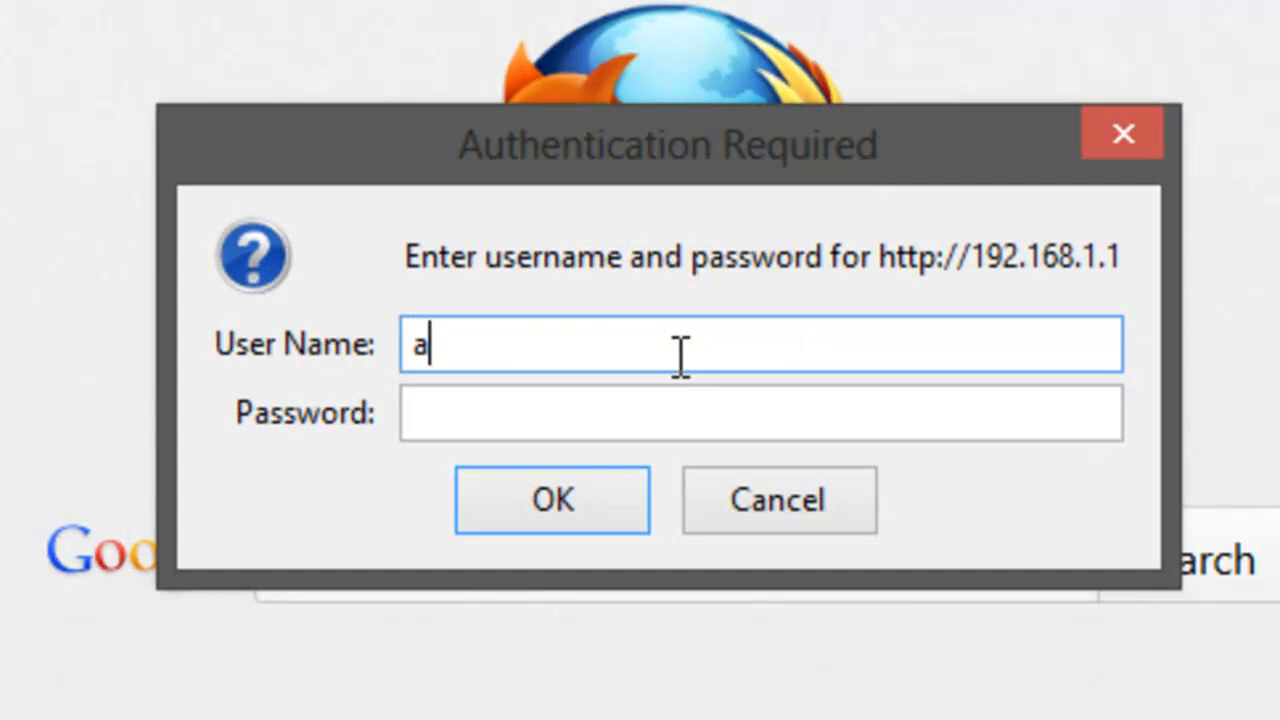
pyautogui.write('dmin')
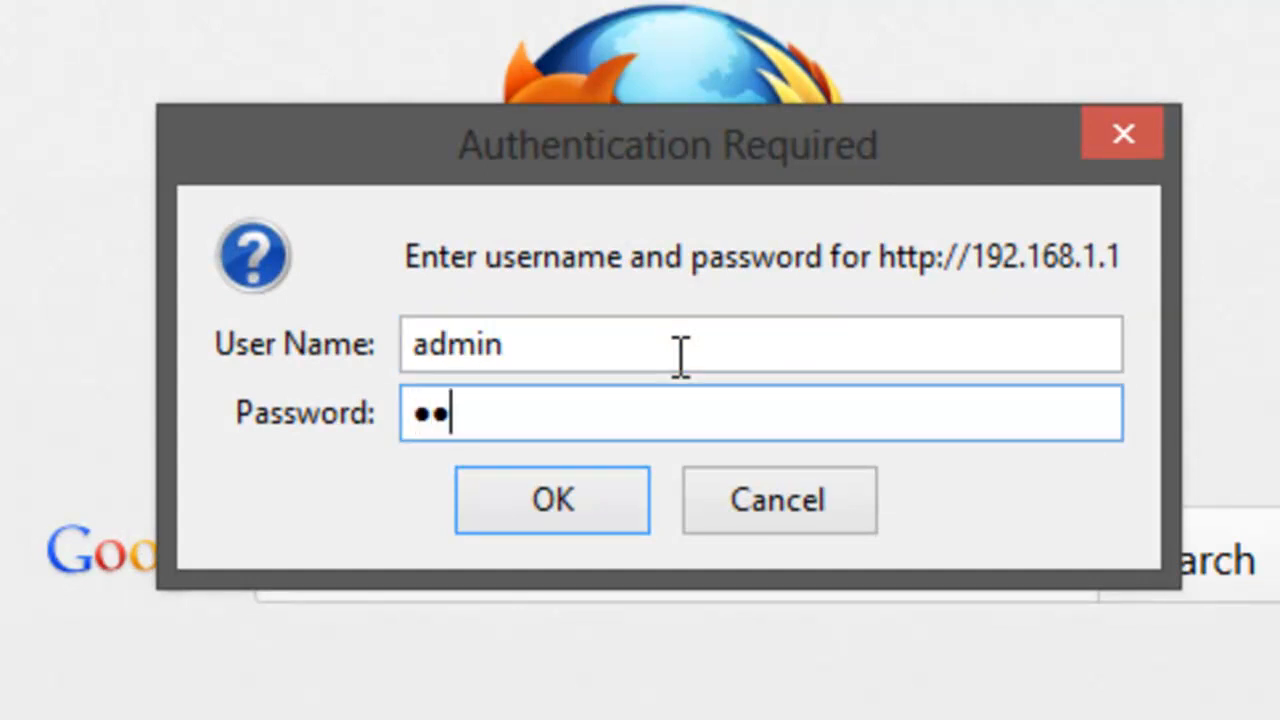
pyautogui.click(552, 500)
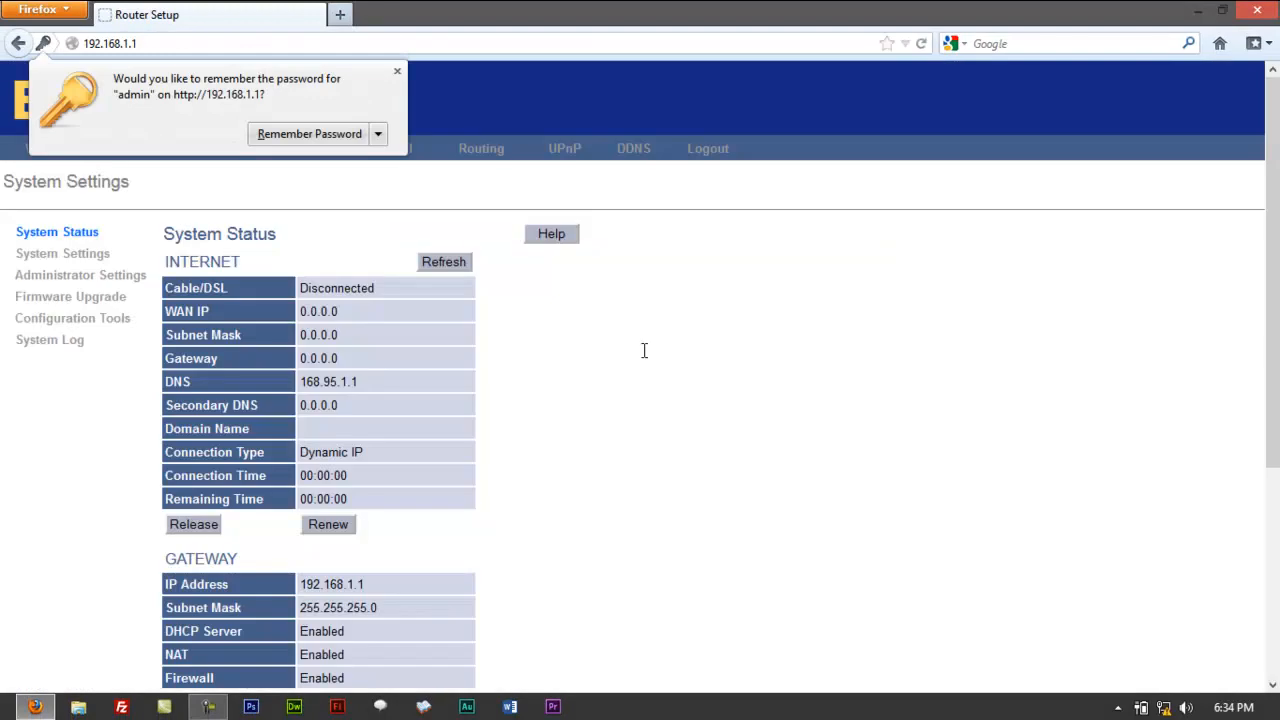
pyautogui.click(396, 72)
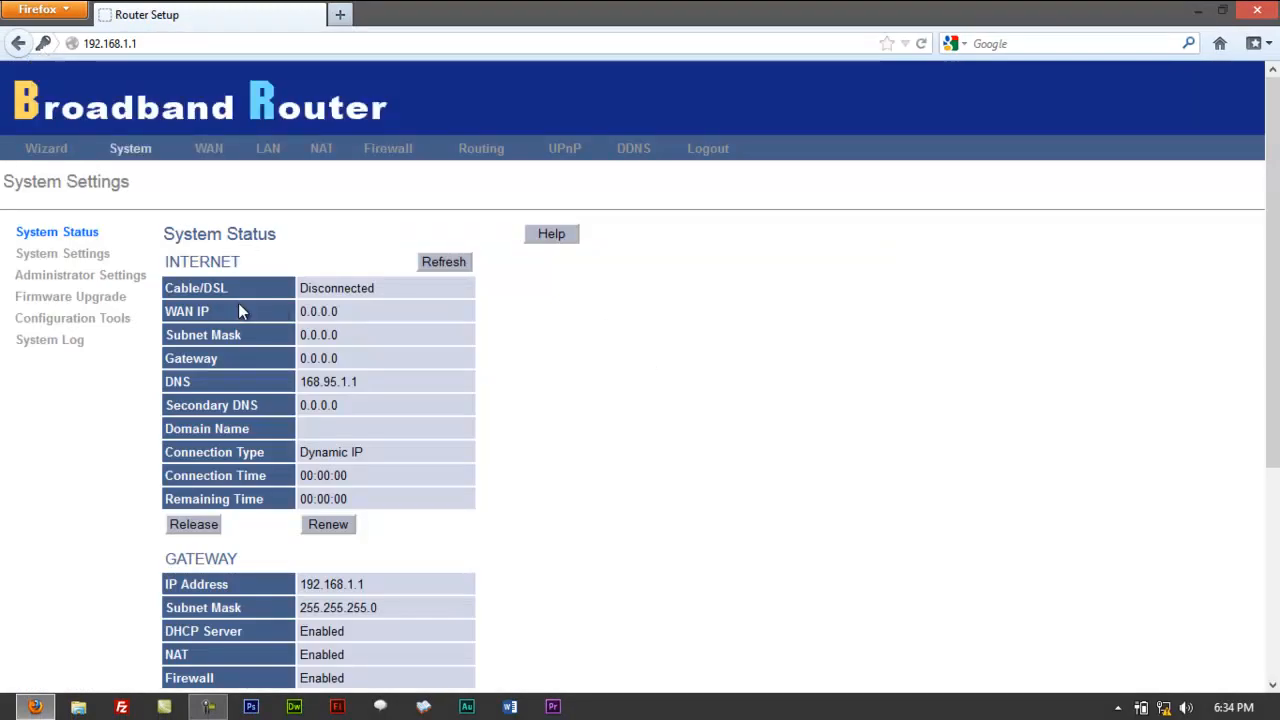
pyautogui.moveTo(436, 336)
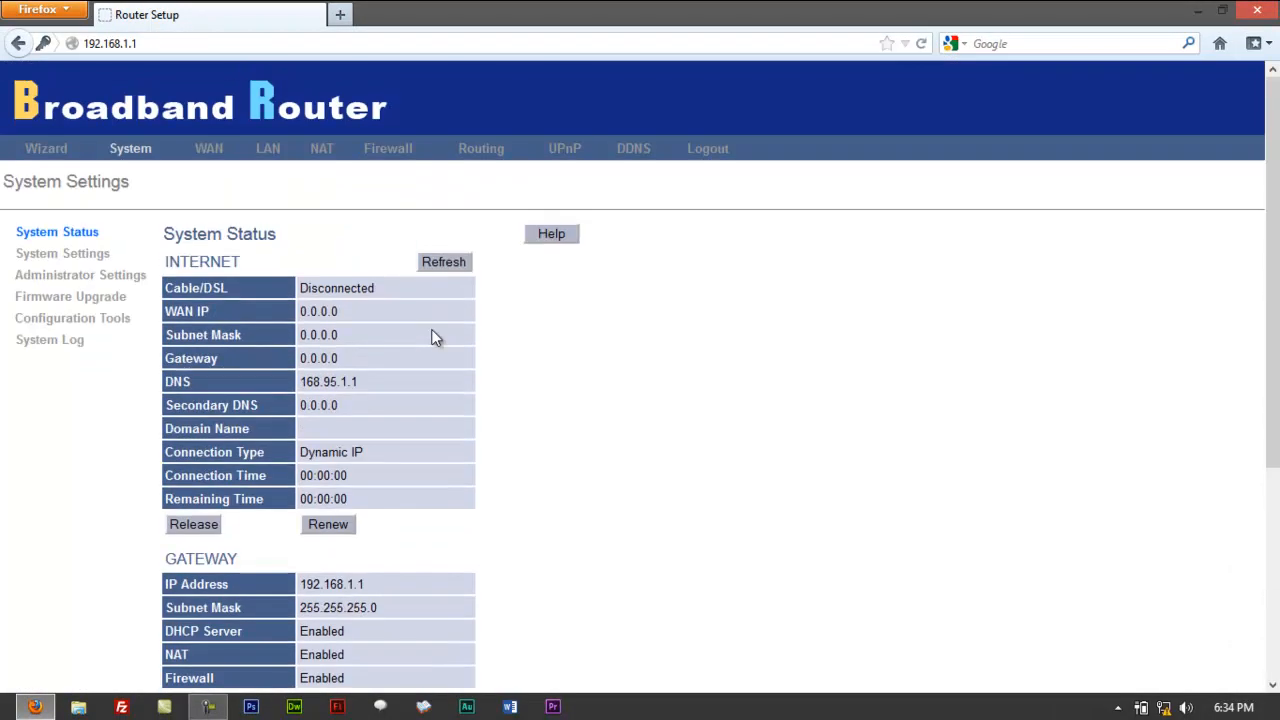
pyautogui.scroll(-3)
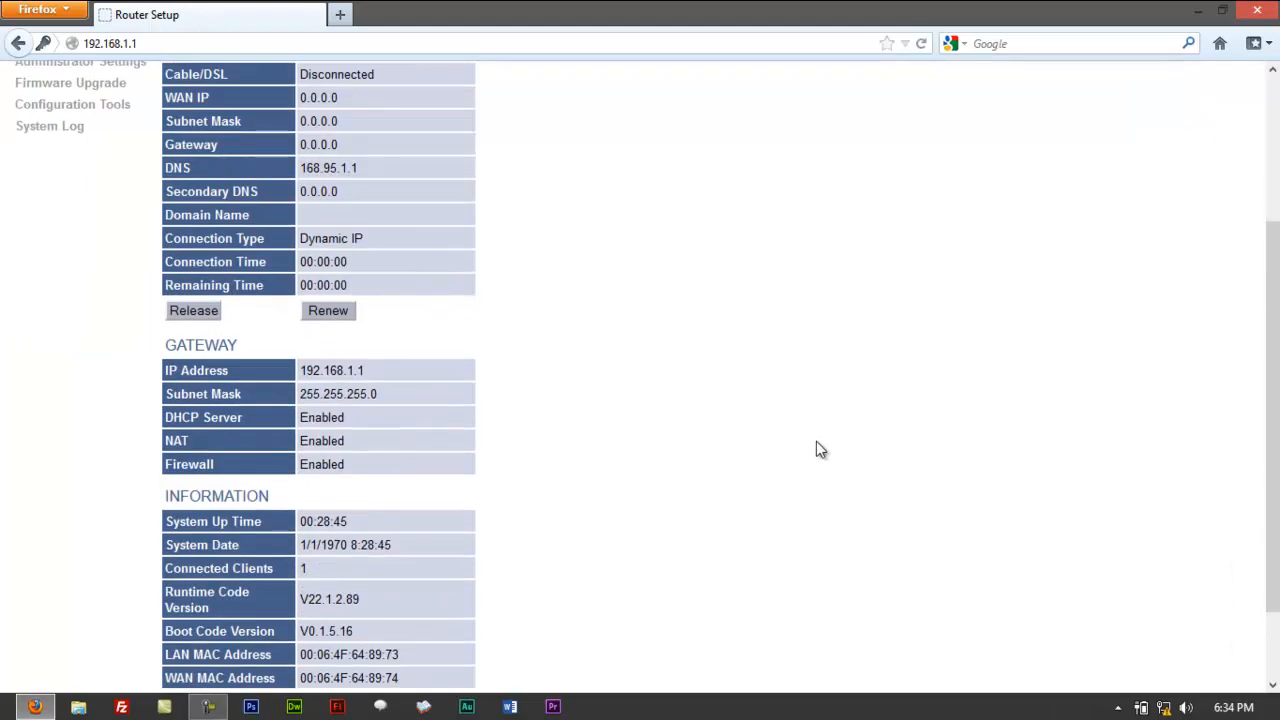
pyautogui.moveTo(800, 464)
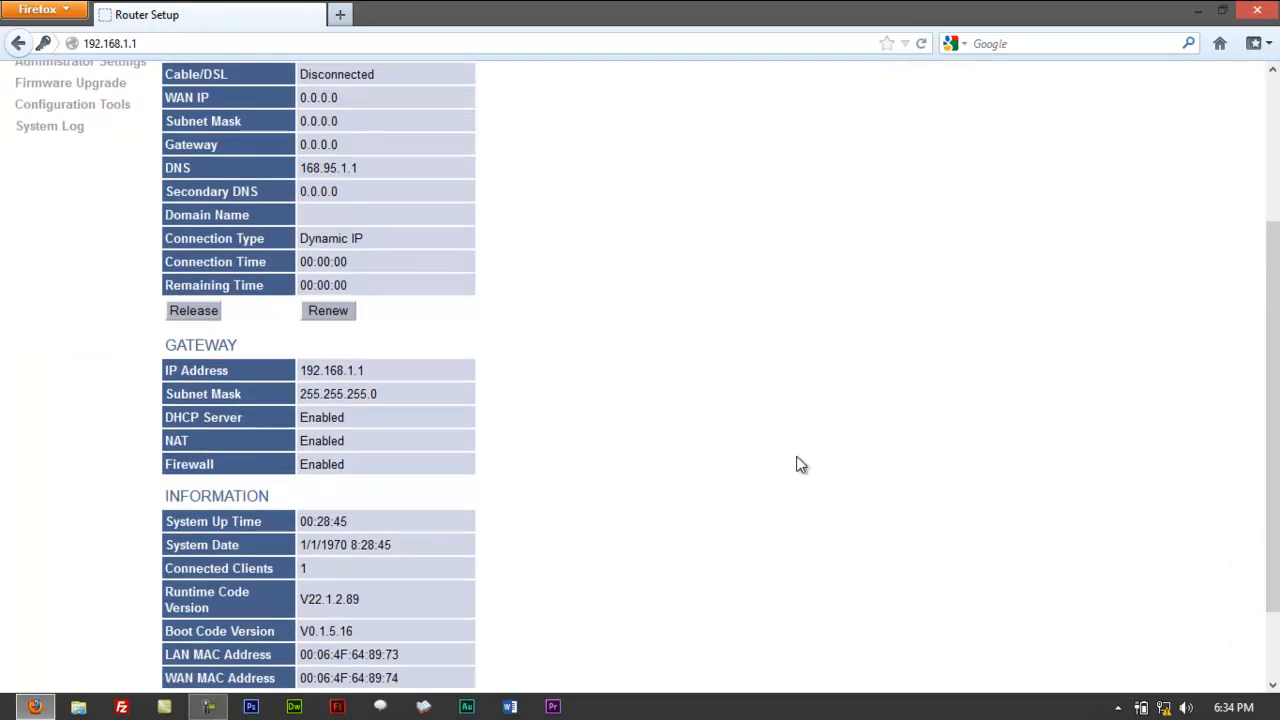
pyautogui.moveTo(408, 344)
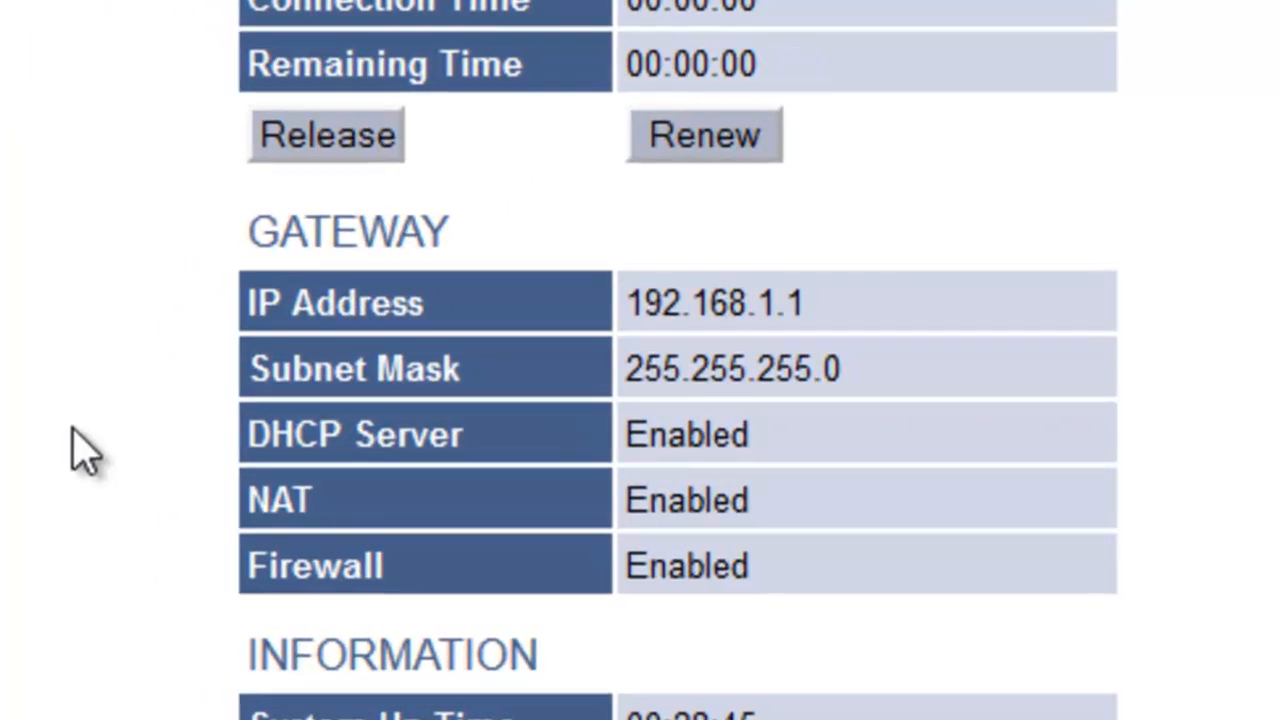
pyautogui.moveTo(400, 360)
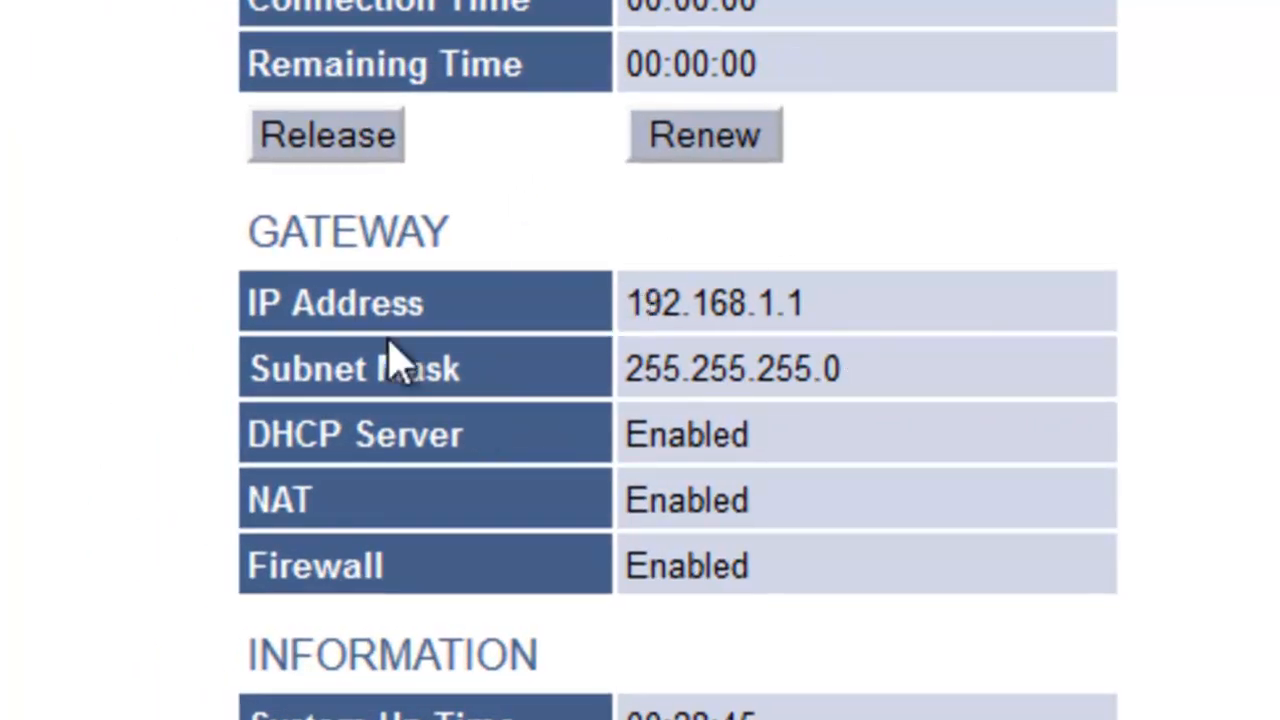
pyautogui.doubleClick(336, 304)
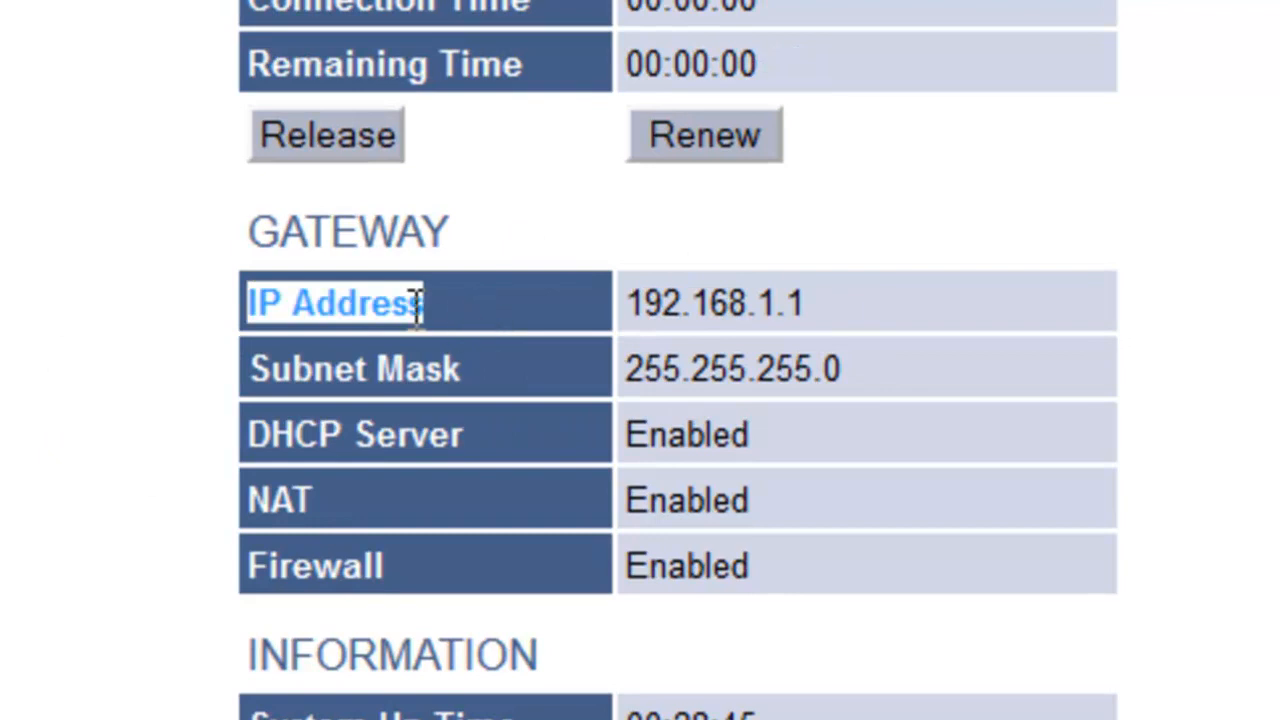
pyautogui.moveTo(810, 336)
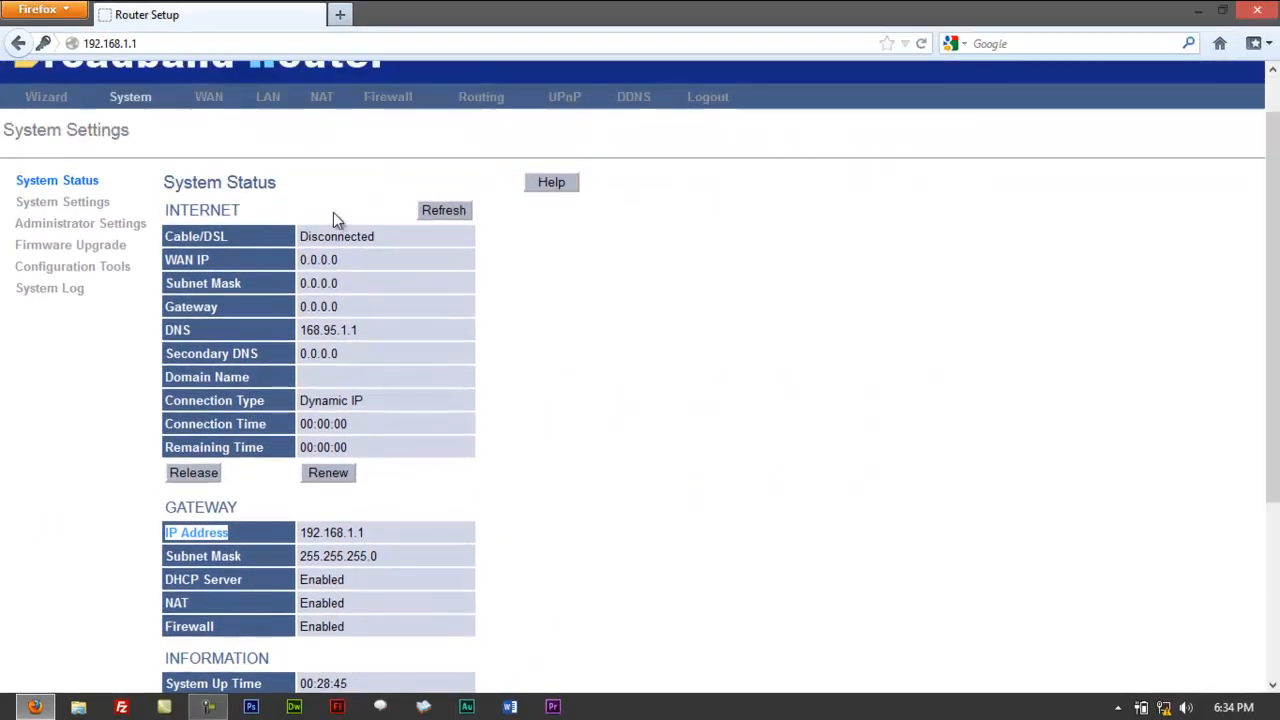
pyautogui.moveTo(836, 460)
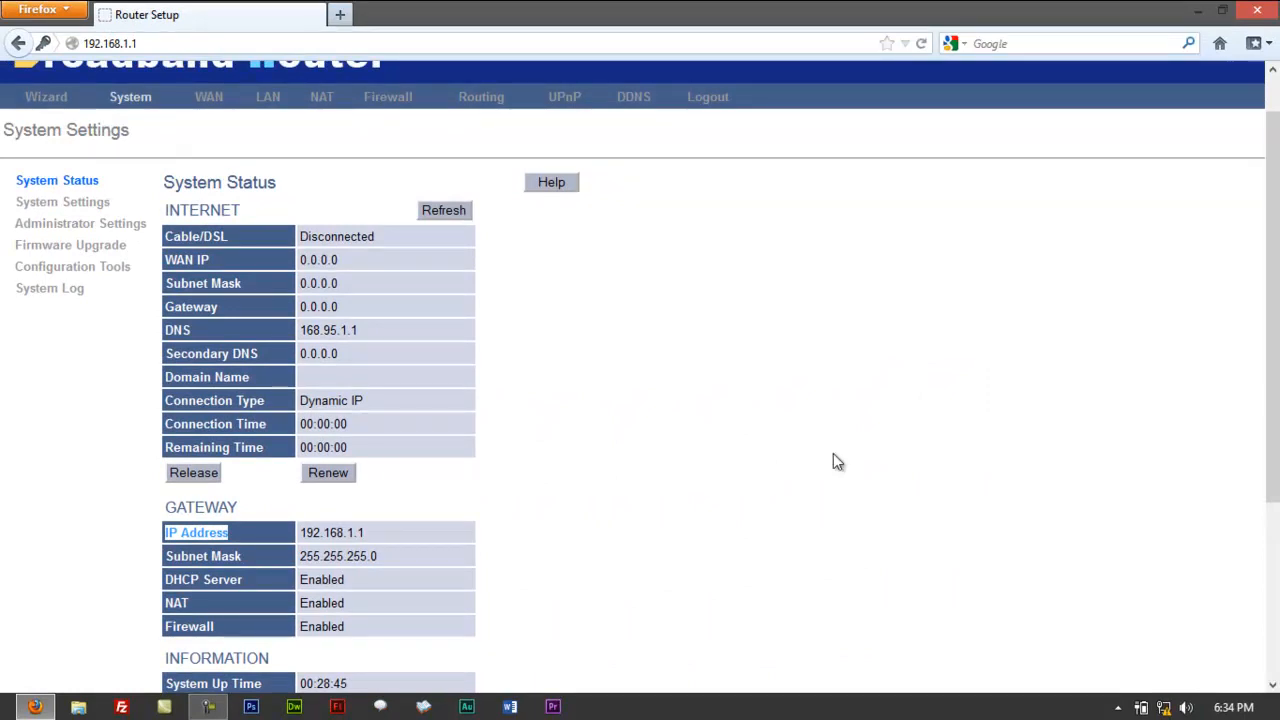
pyautogui.scroll(-3)
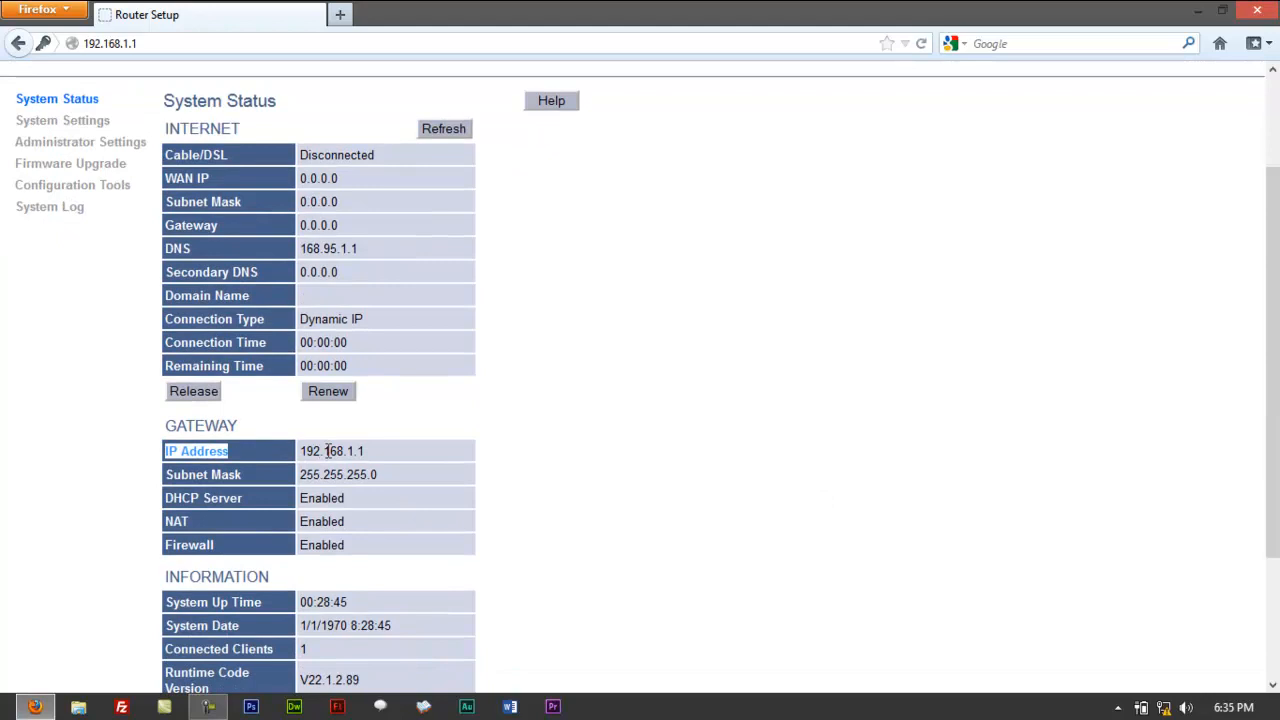
pyautogui.moveTo(384, 474)
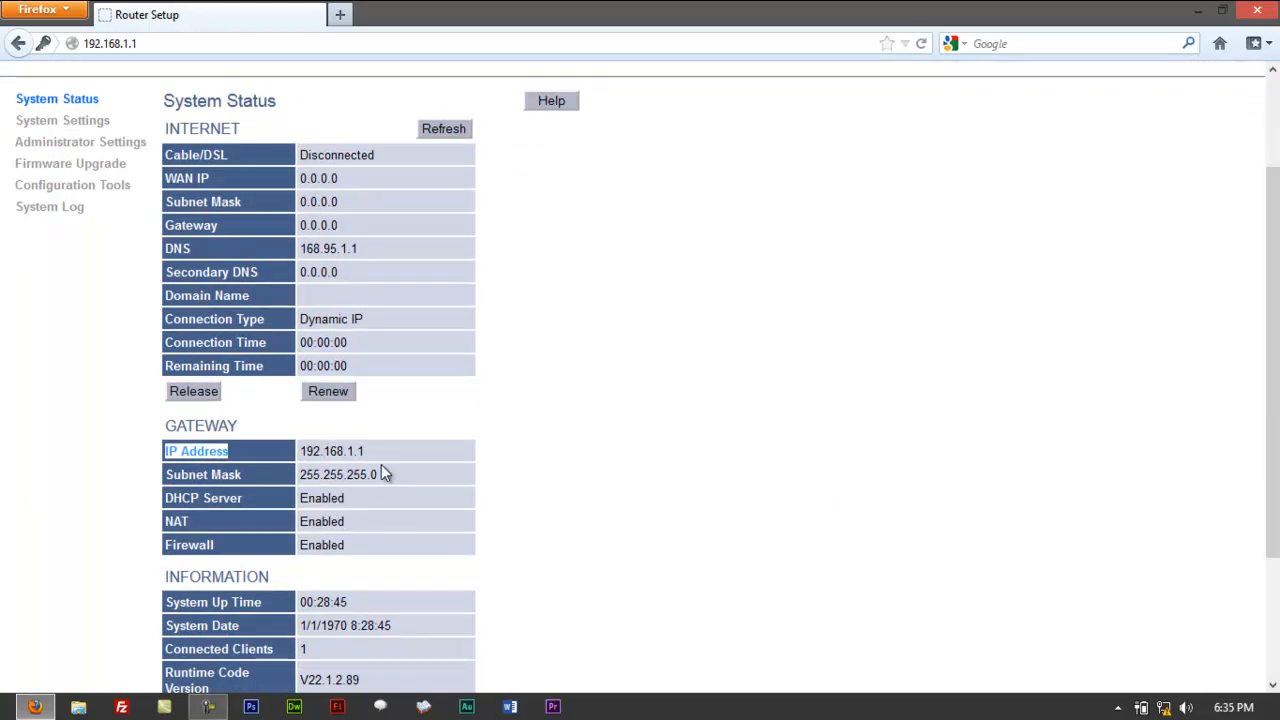
pyautogui.moveTo(380, 476)
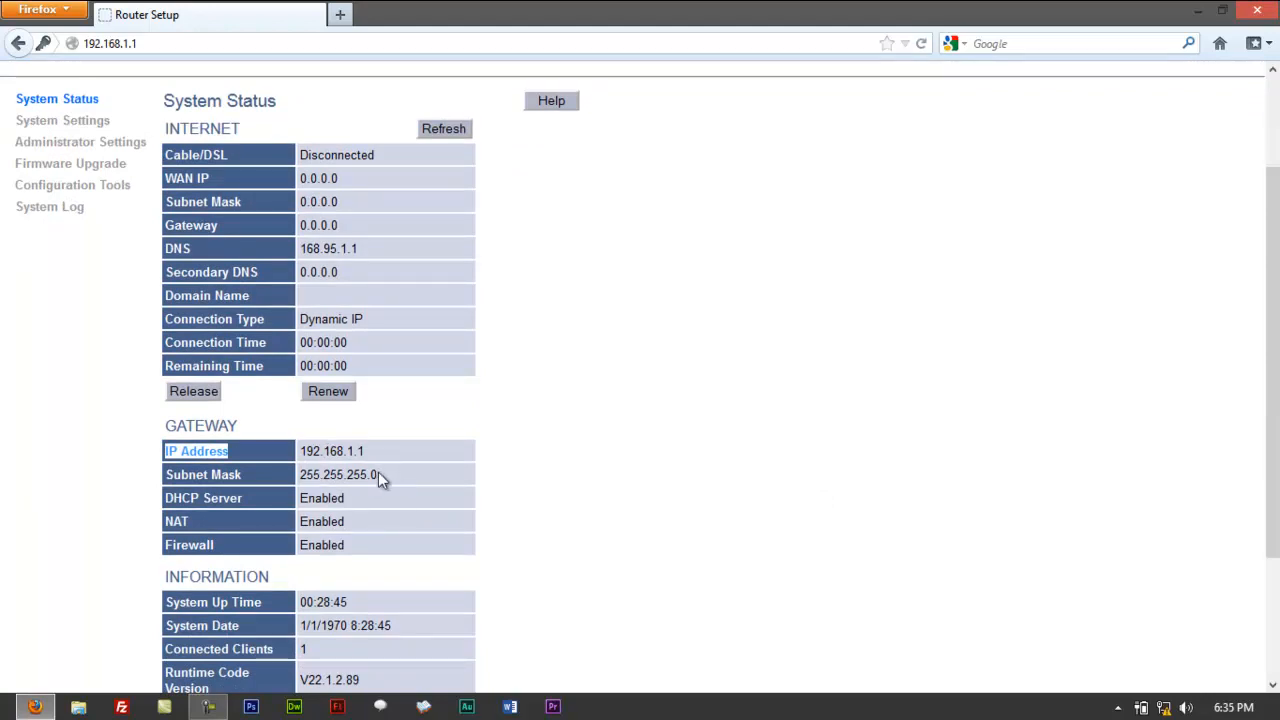
pyautogui.moveTo(368, 460)
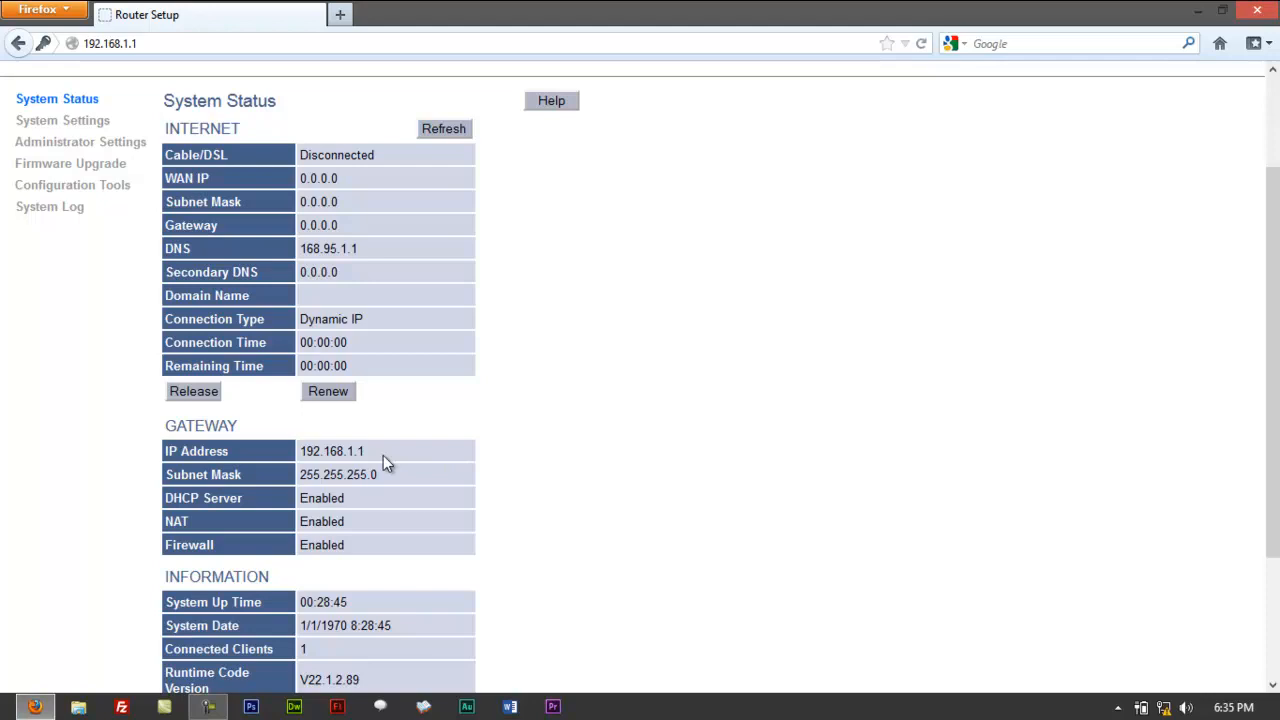
pyautogui.moveTo(452, 470)
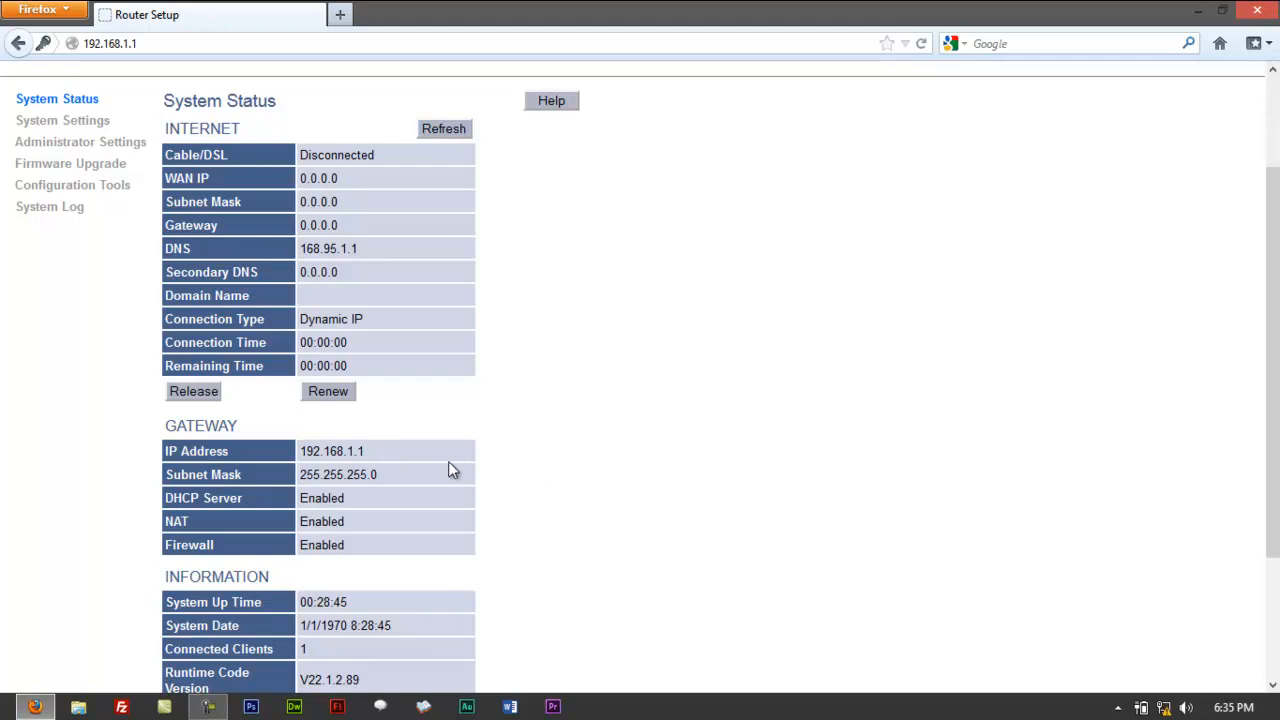
pyautogui.moveTo(336, 452)
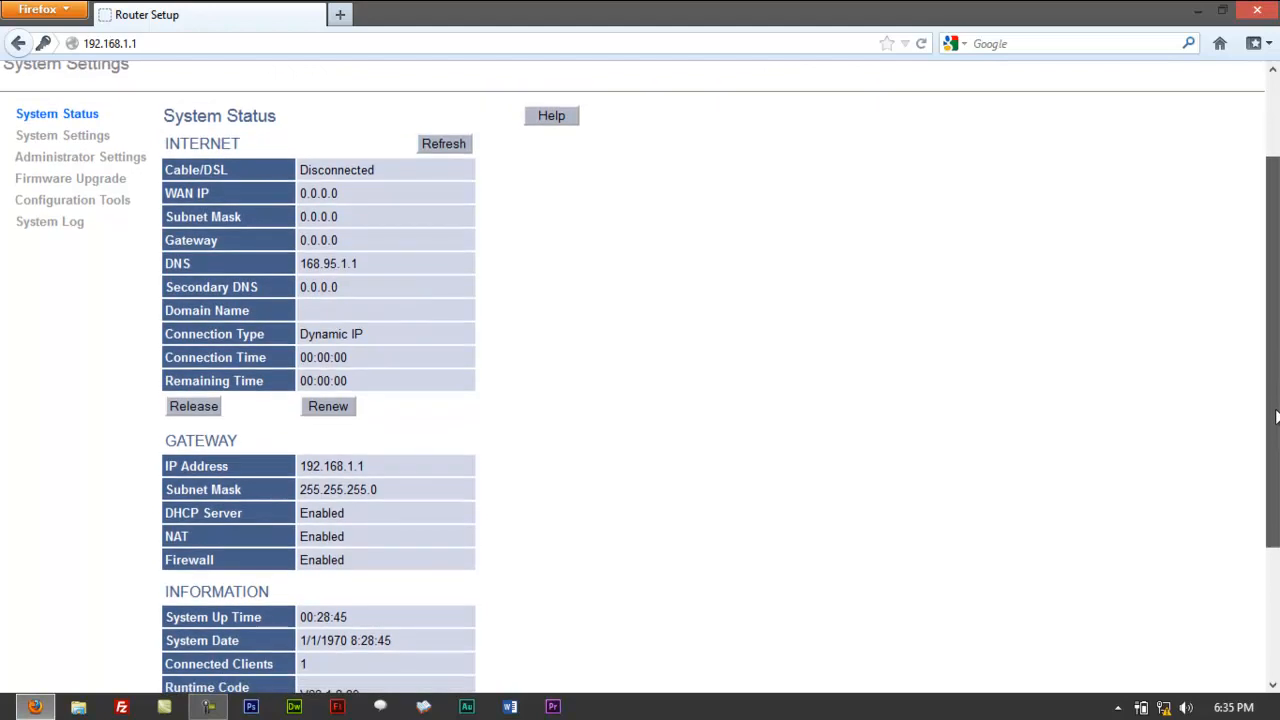
pyautogui.scroll(3)
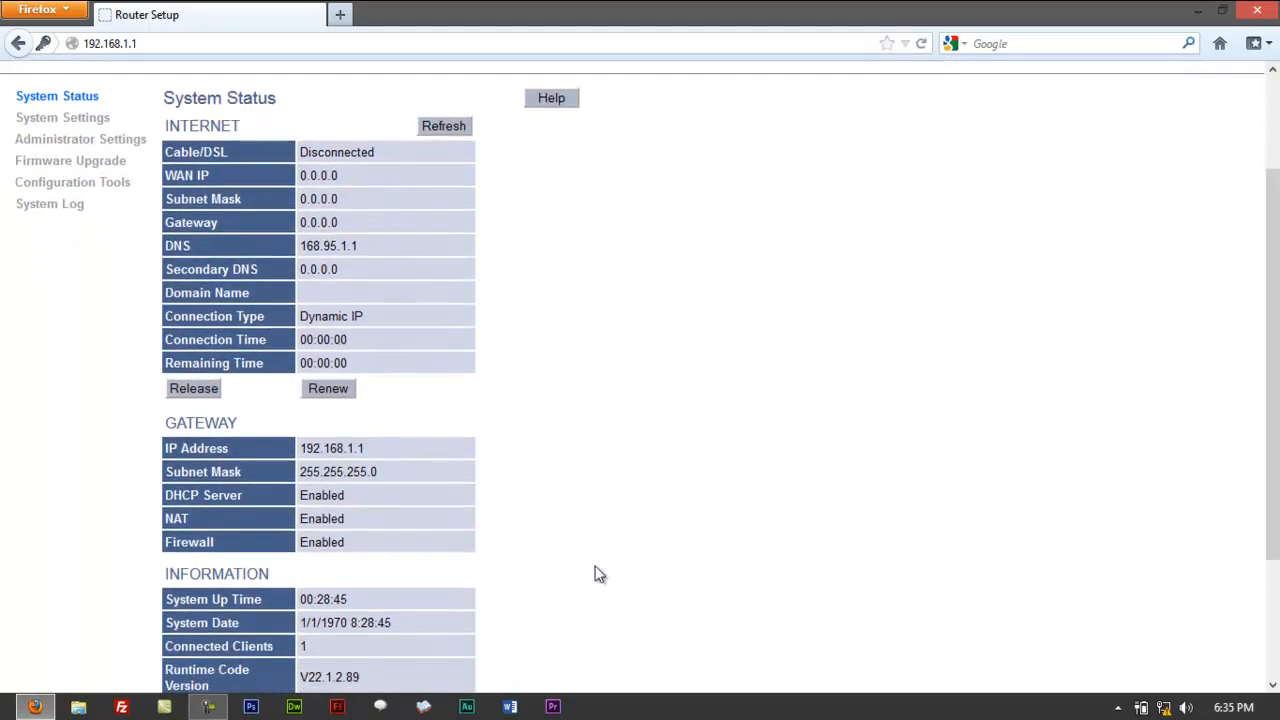
pyautogui.moveTo(316, 450)
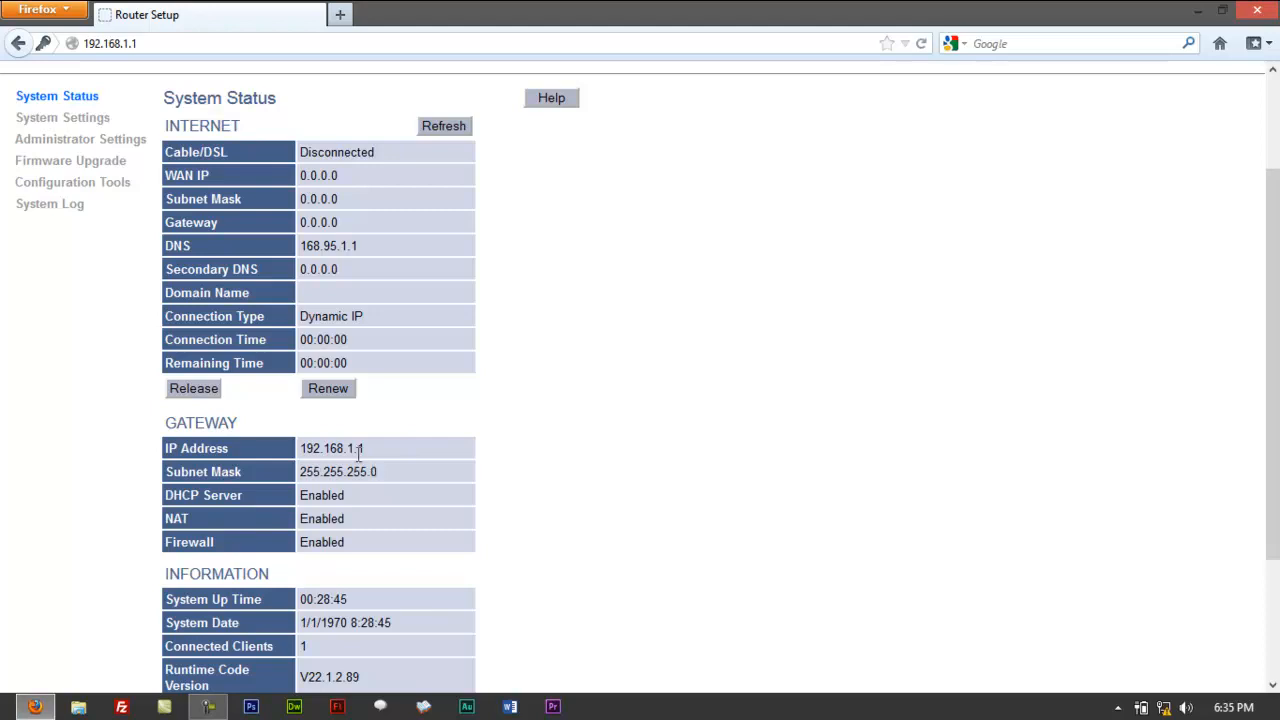
pyautogui.moveTo(444, 444)
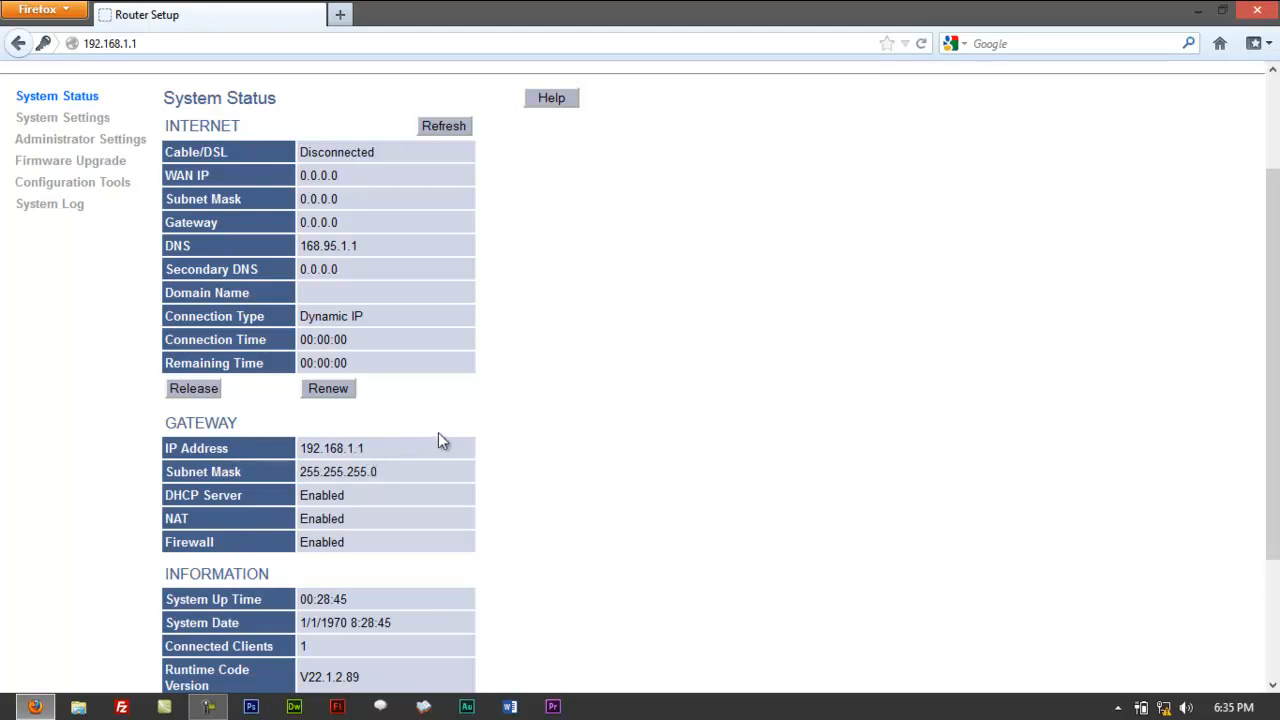
pyautogui.moveTo(280, 472)
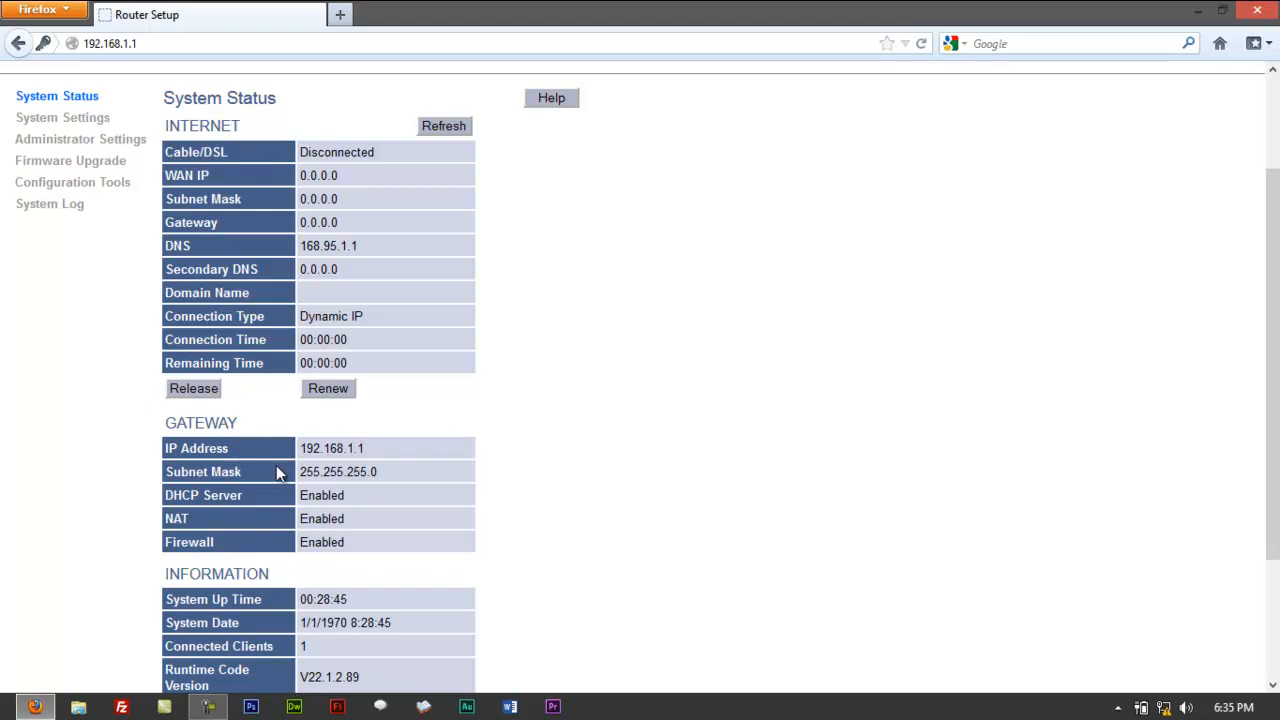
pyautogui.moveTo(346, 456)
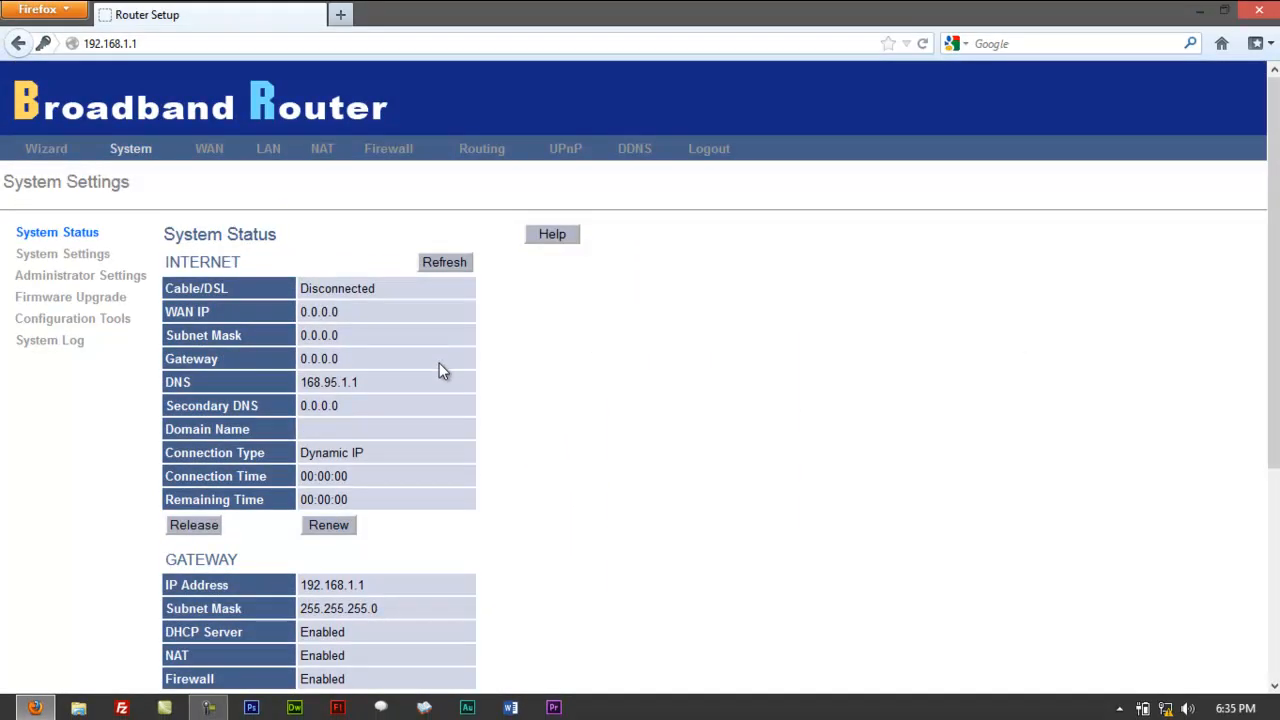
pyautogui.moveTo(364, 148)
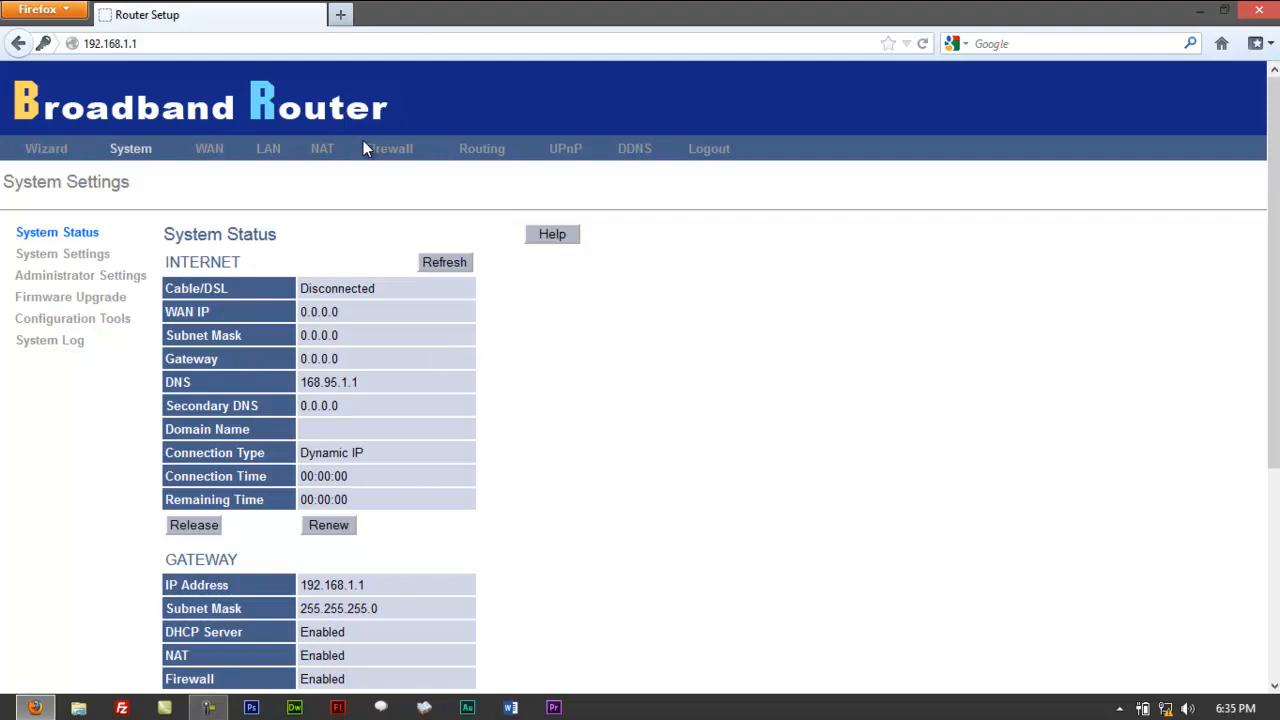
pyautogui.moveTo(88, 158)
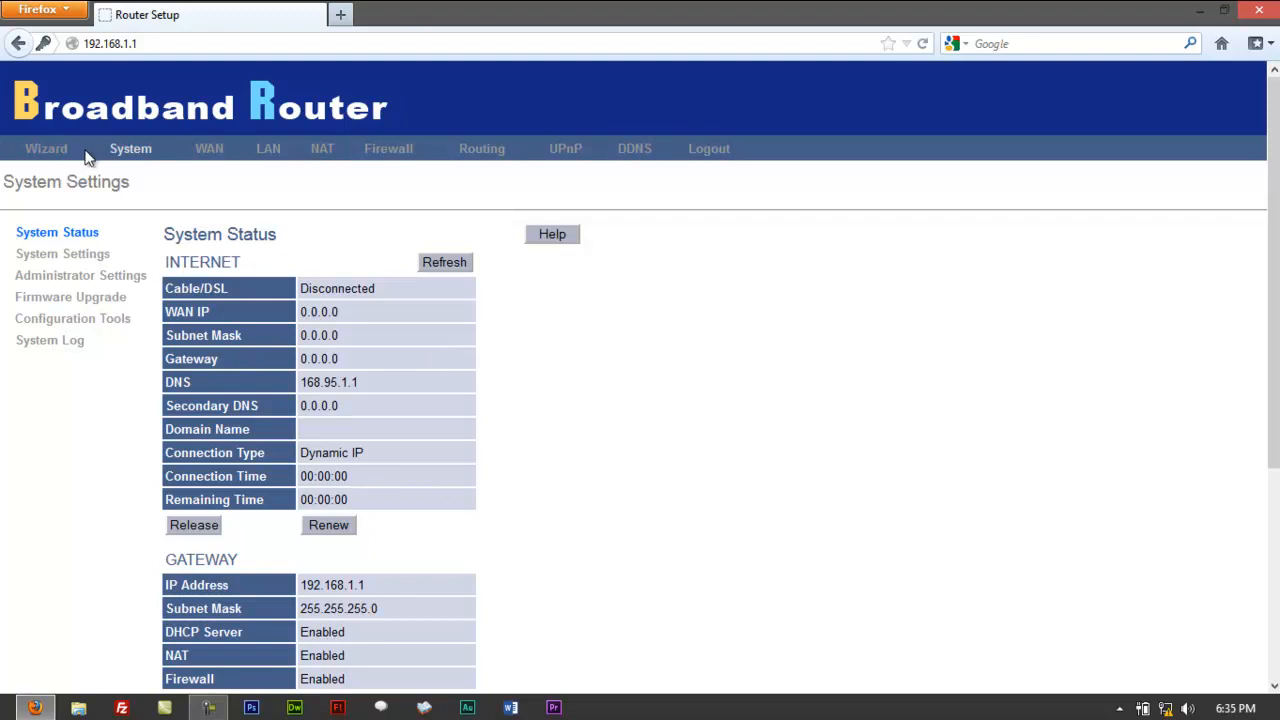
# In LAN Settings, change the third IP octet to 10 for 192.168.10.1 and save it
pyautogui.click(268, 148)
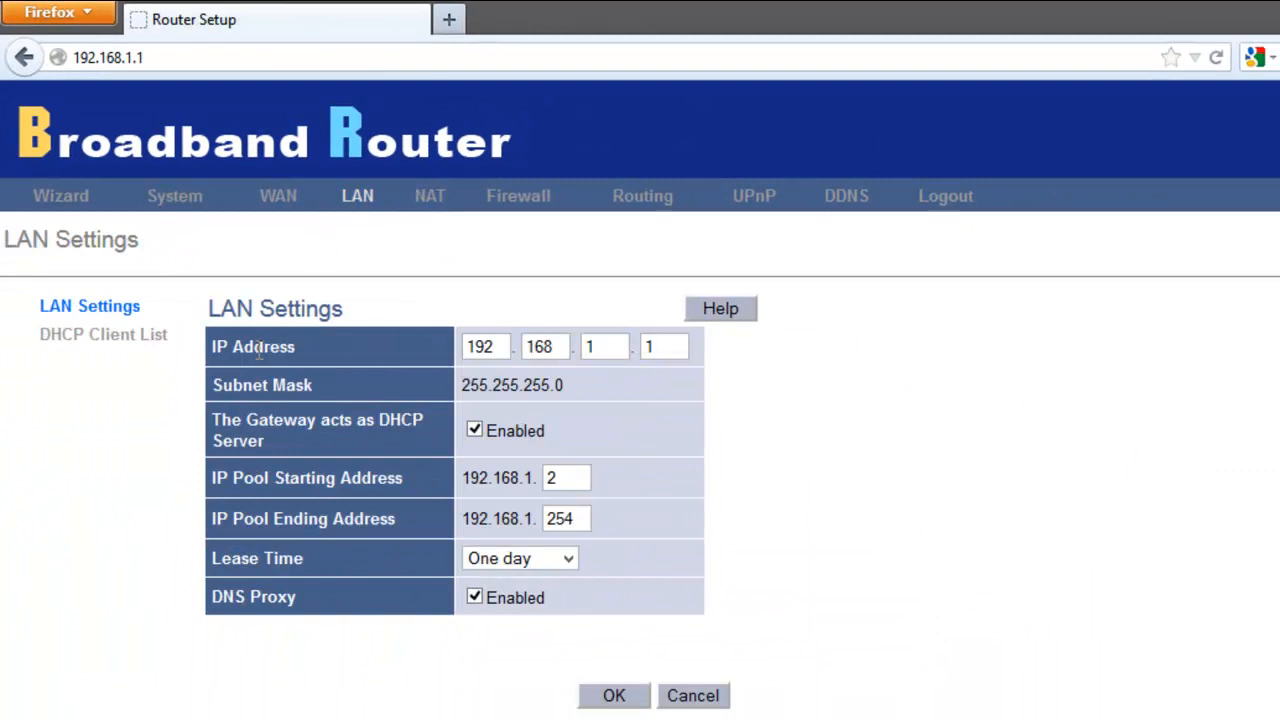
pyautogui.moveTo(408, 356)
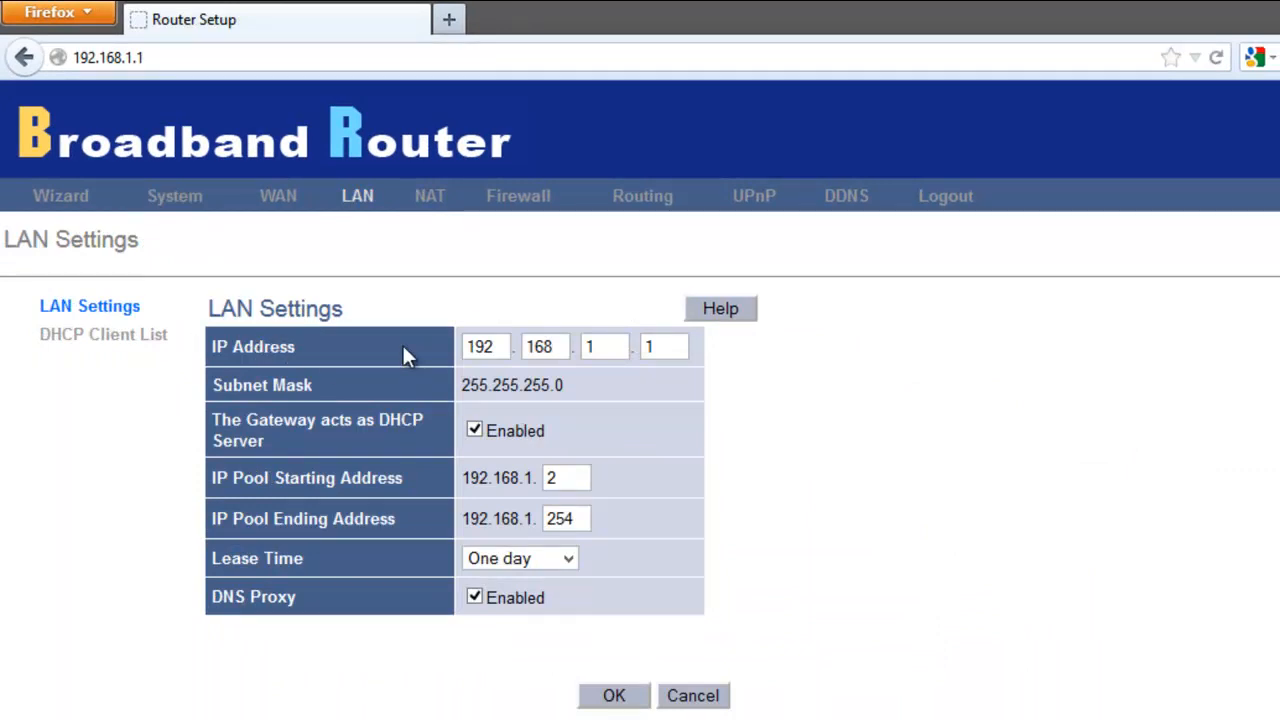
pyautogui.click(484, 346)
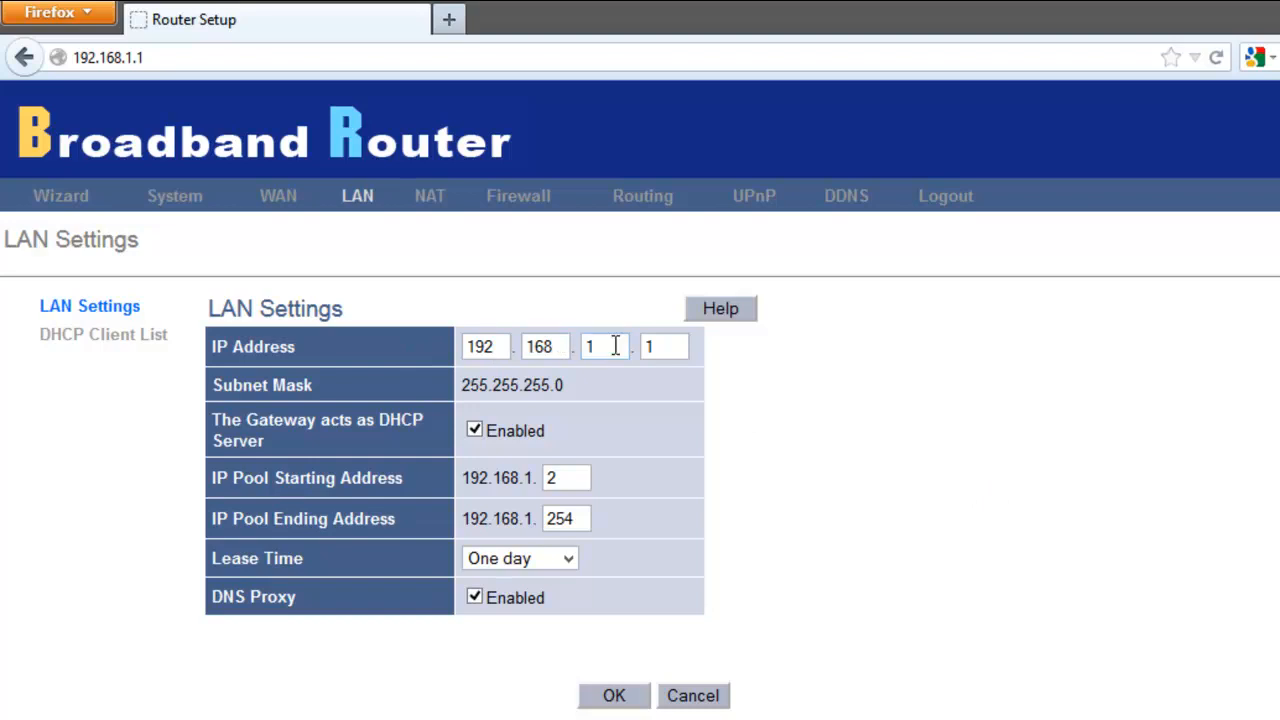
pyautogui.doubleClick(604, 346)
pyautogui.write('0')
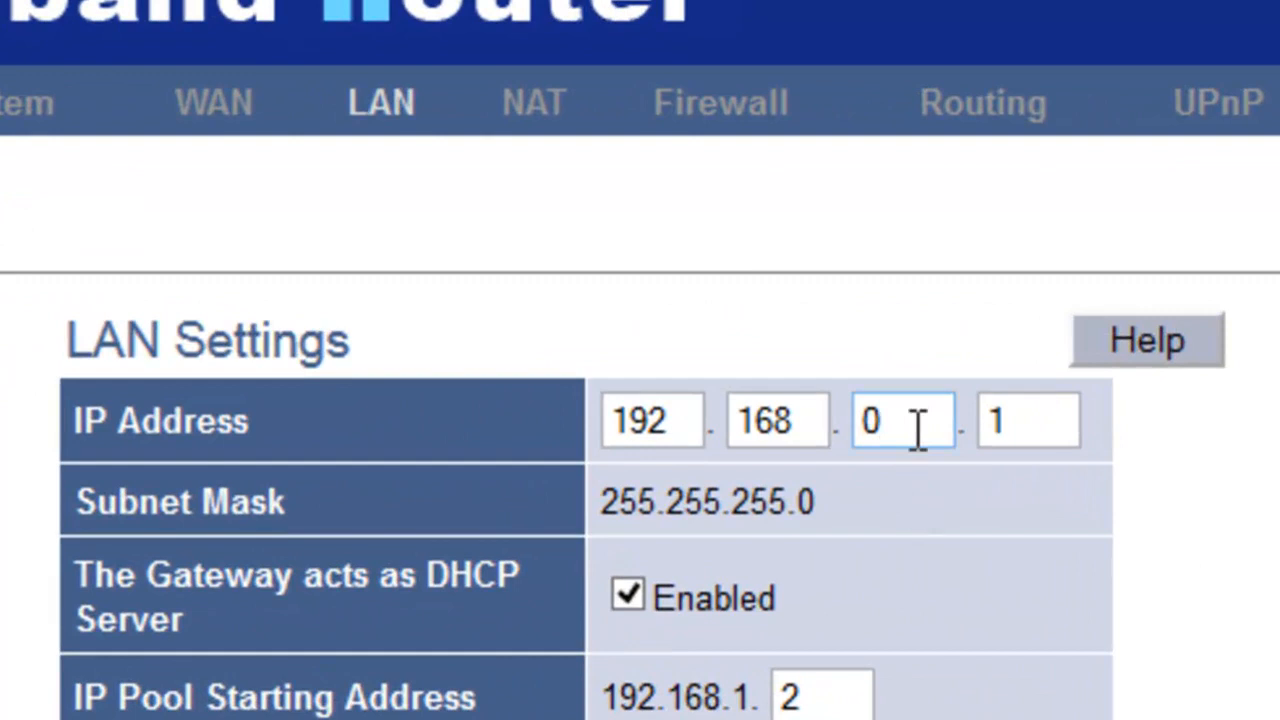
pyautogui.write('10')
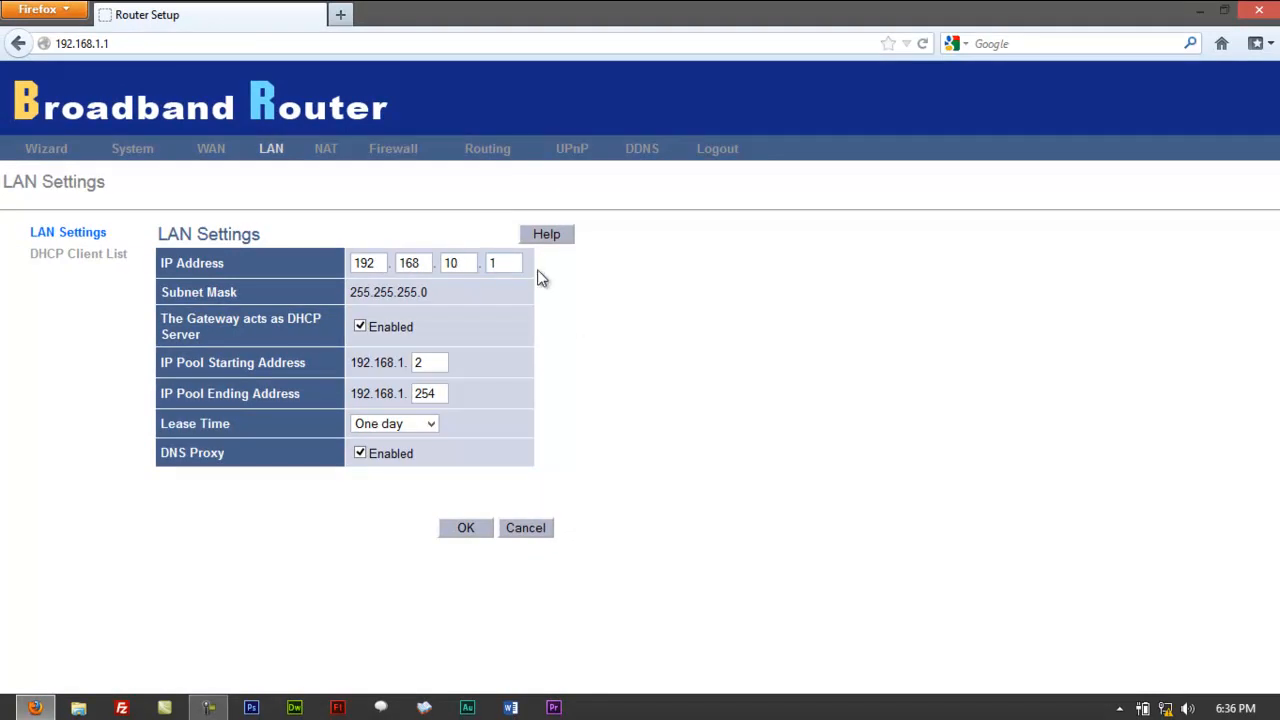
pyautogui.moveTo(490, 492)
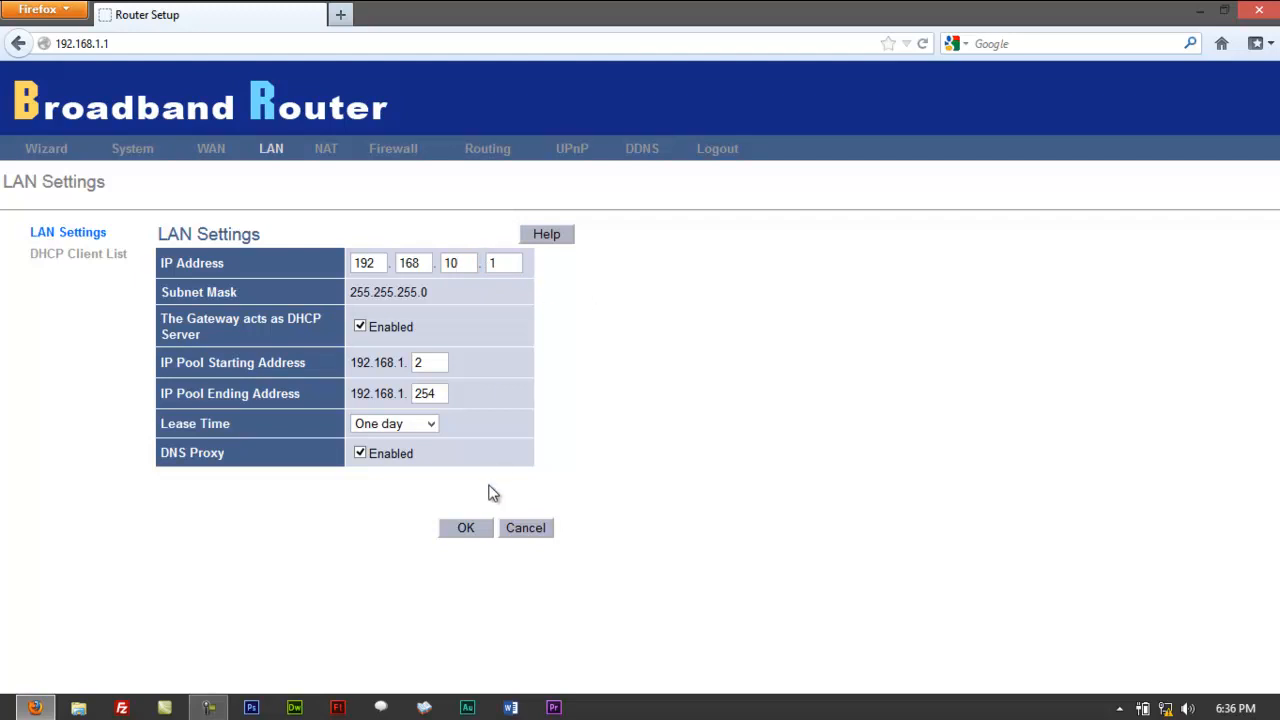
pyautogui.click(464, 528)
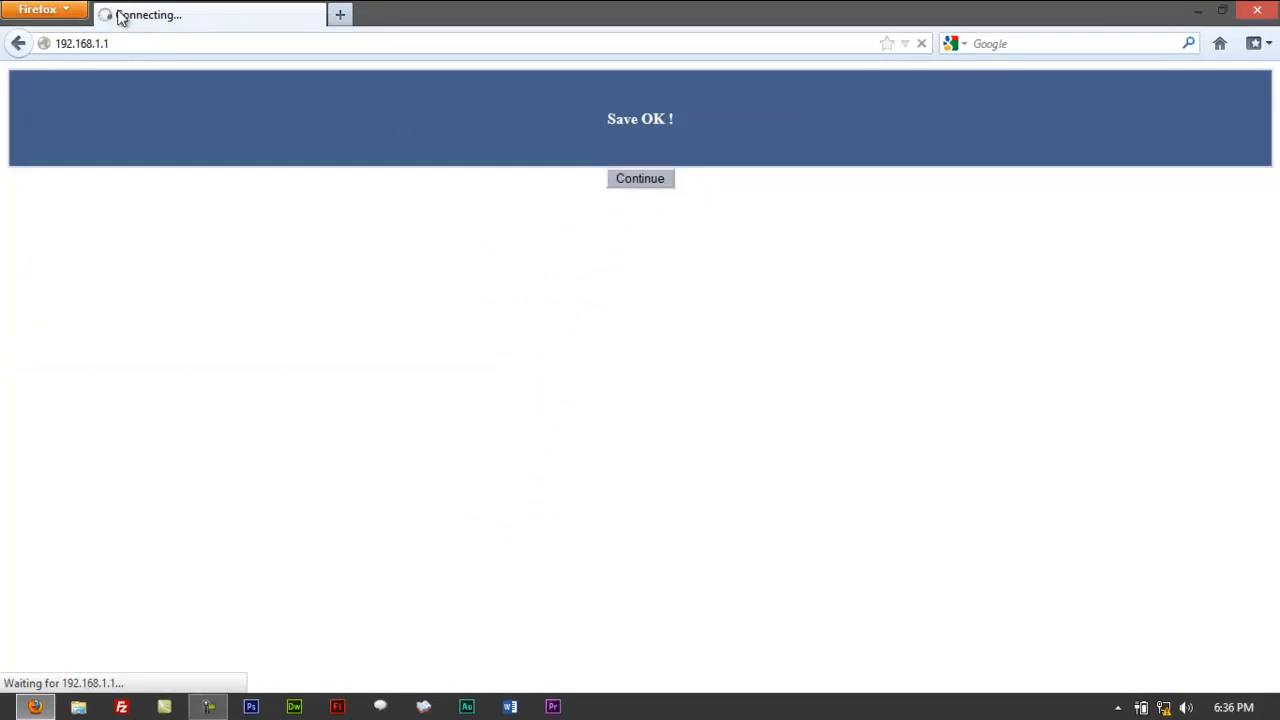
pyautogui.moveTo(80, 70)
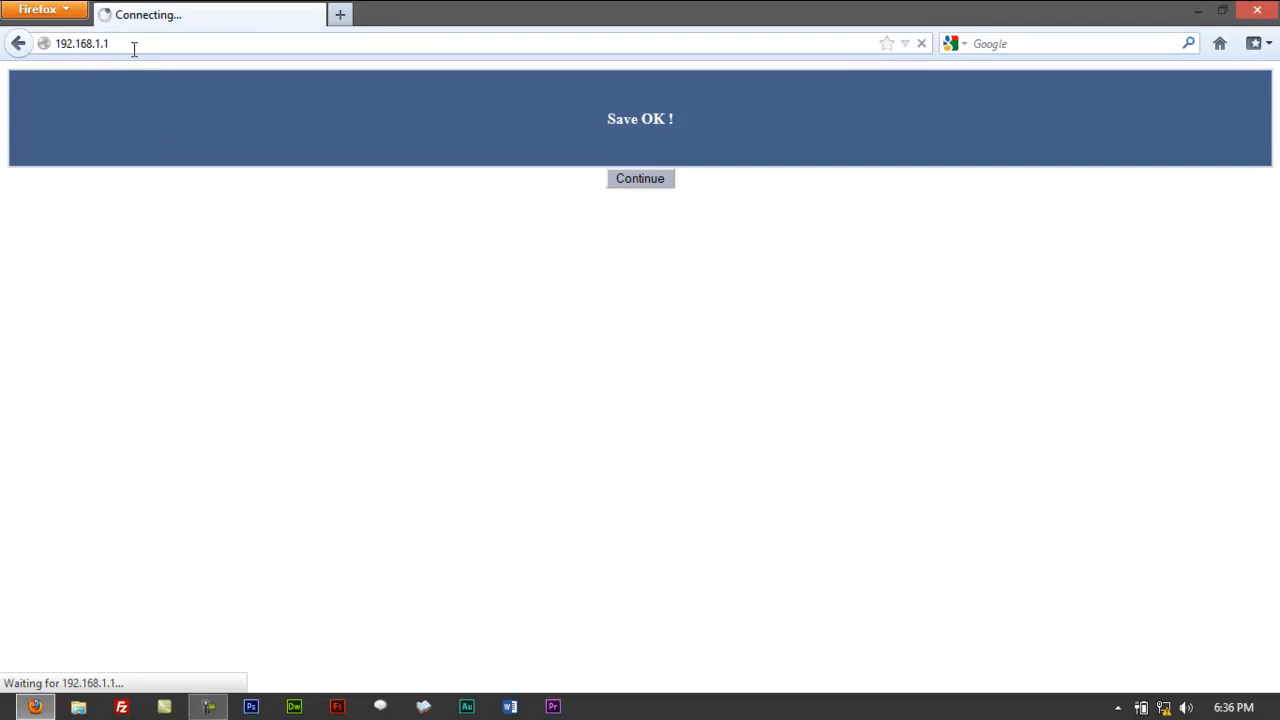
# Retry the old address 192.168.1.1 in Firefox and close the stalled connecting tab
pyautogui.click(340, 14)
pyautogui.write('192')
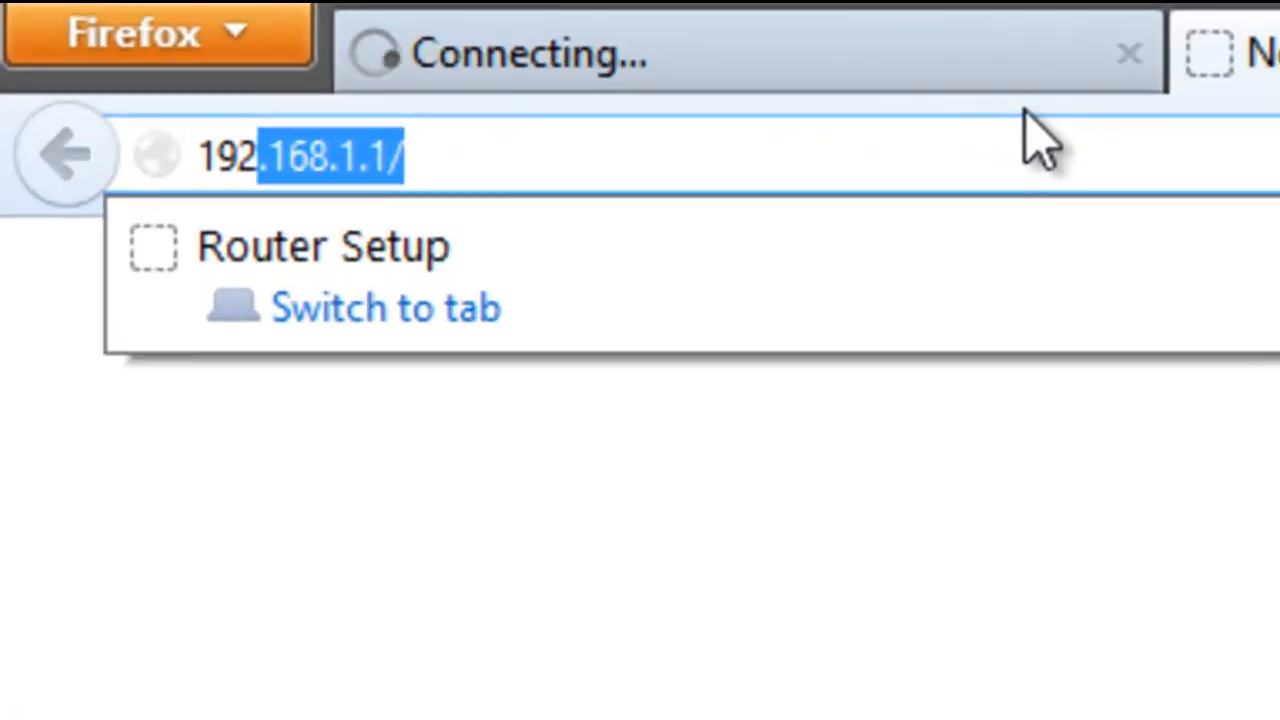
pyautogui.write(',')
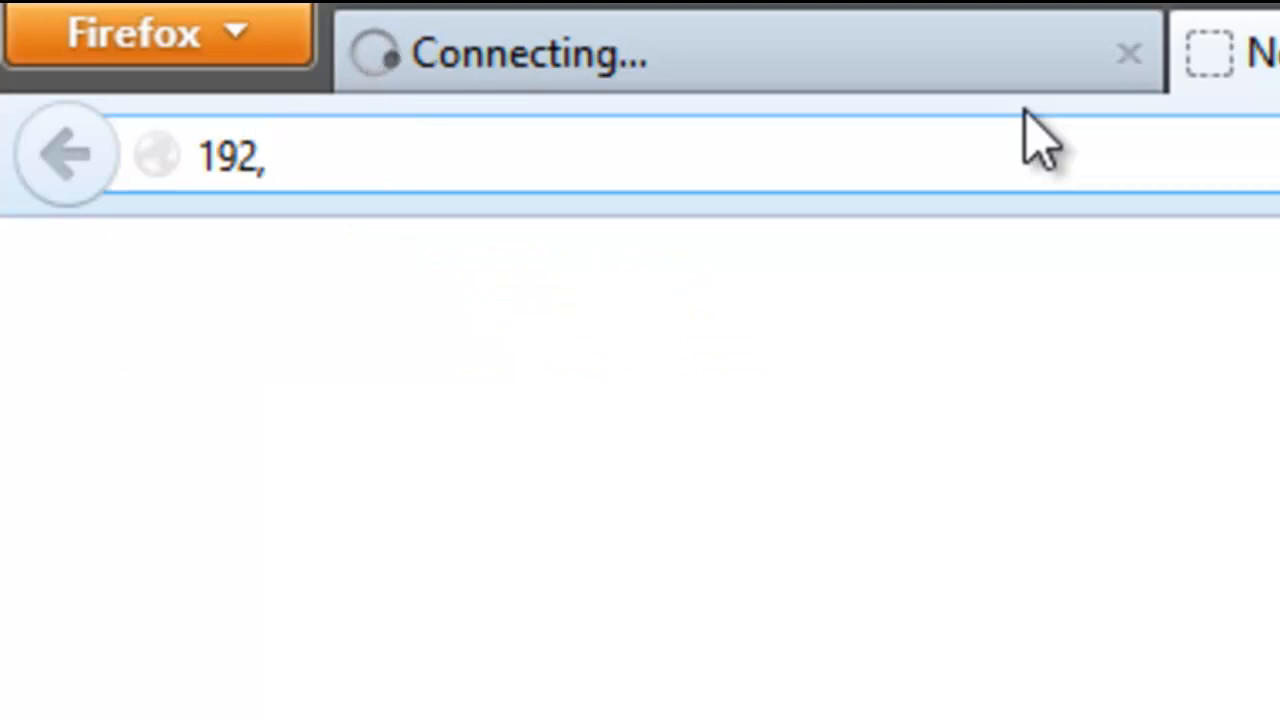
pyautogui.press('BackSpace')
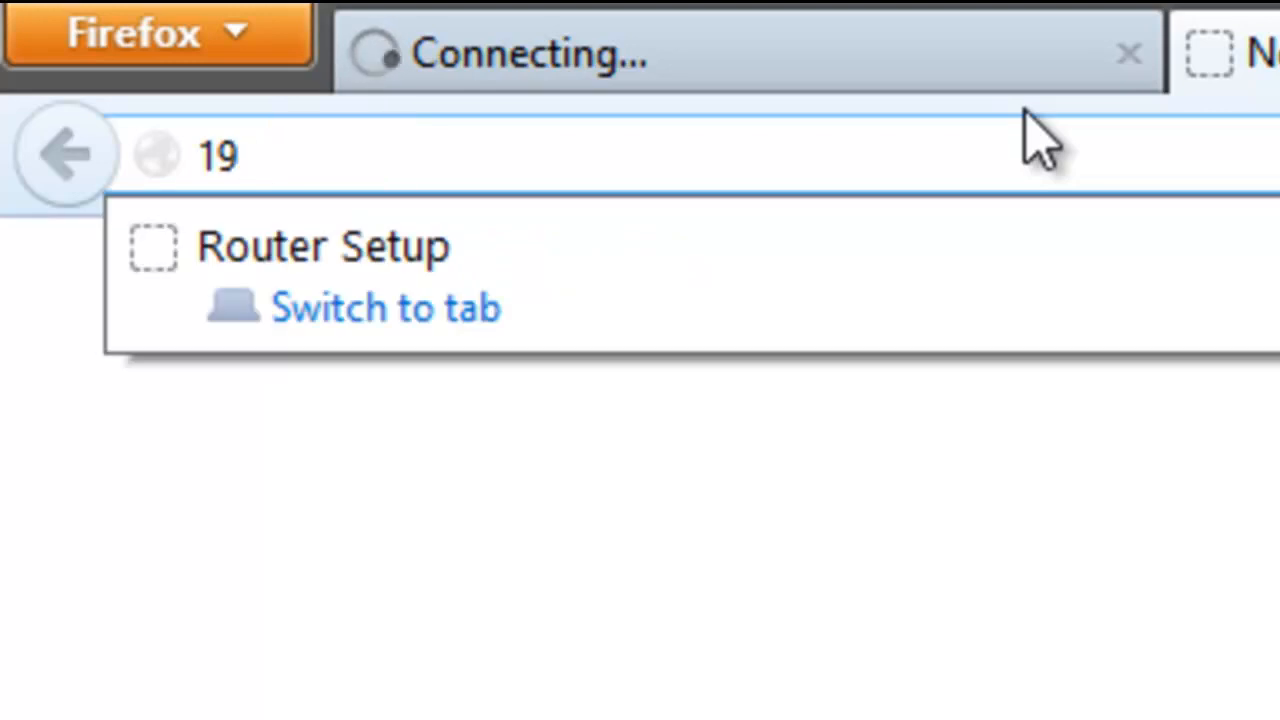
pyautogui.write('2.168.1.1')
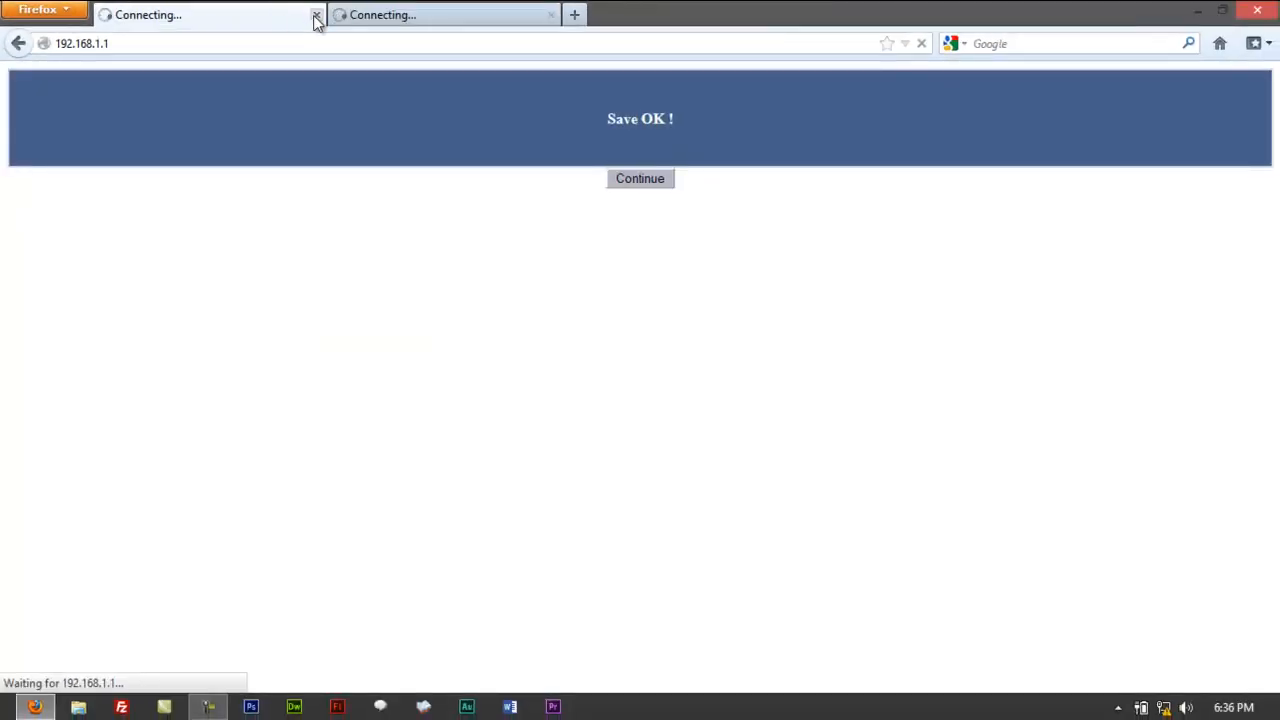
pyautogui.click(316, 18)
pyautogui.write('i')
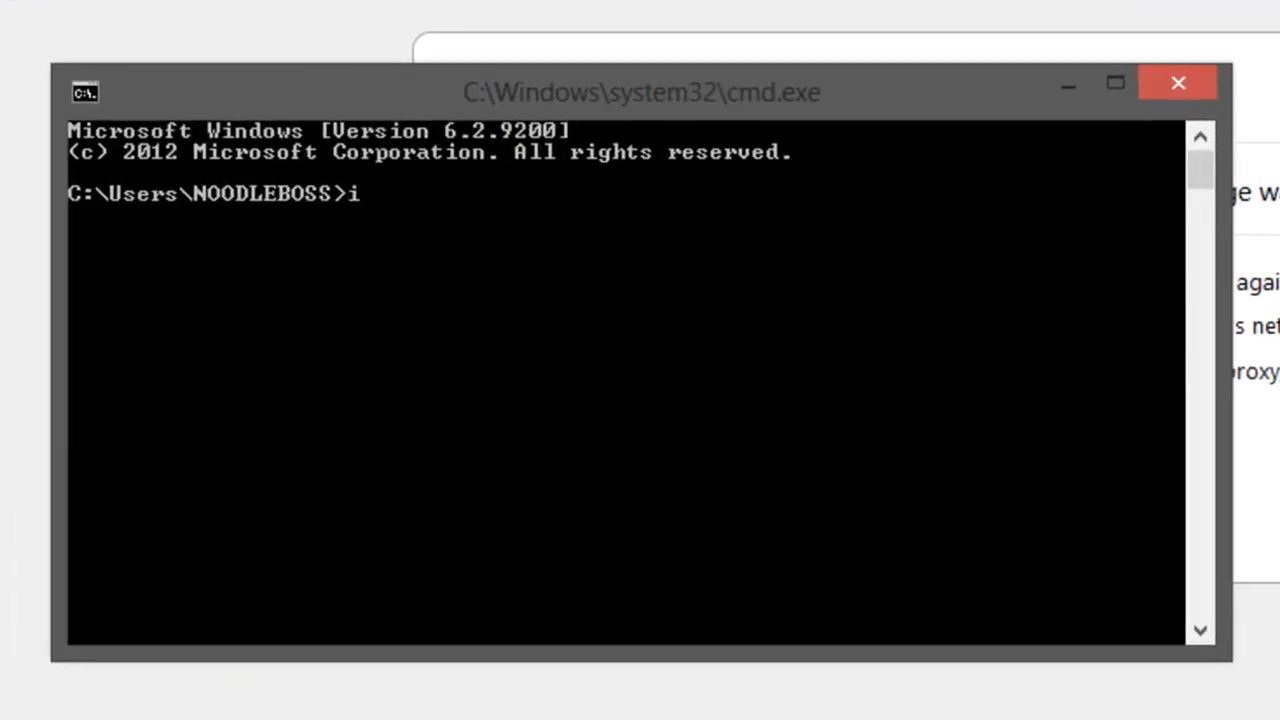
# Run ipconfig to check the network configuration after the address change
pyautogui.write('pco')
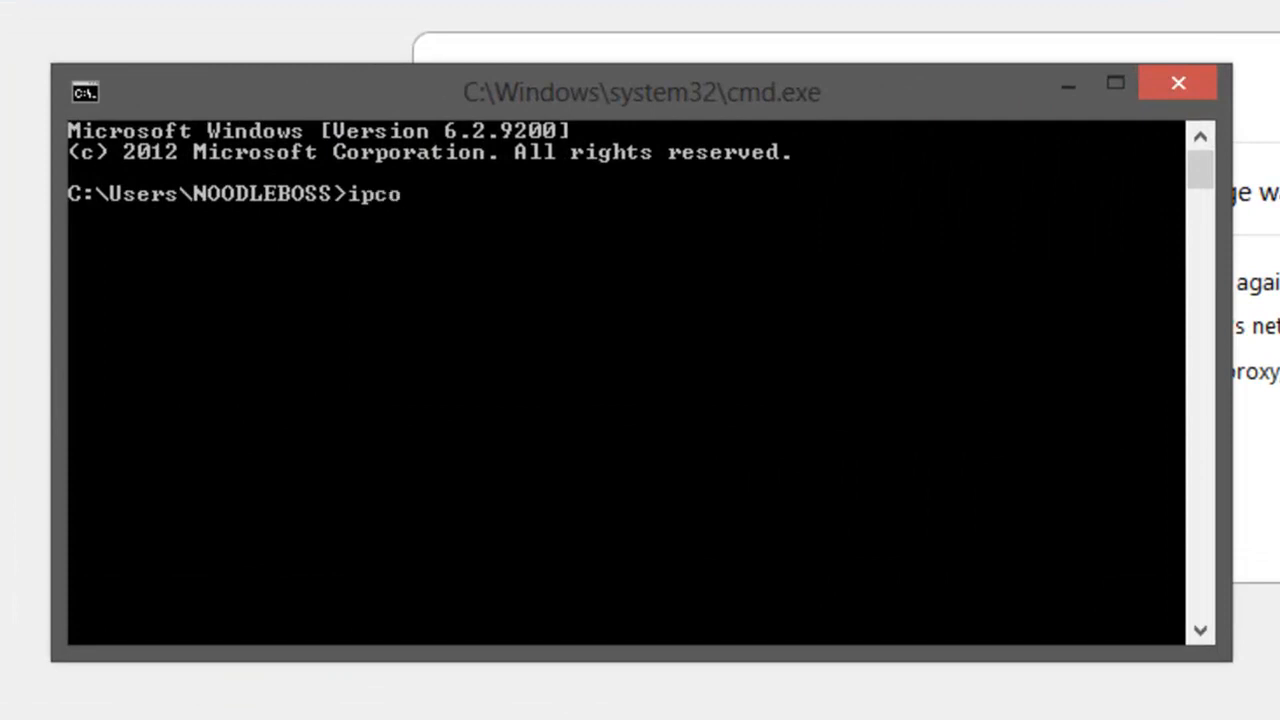
pyautogui.press('Return')
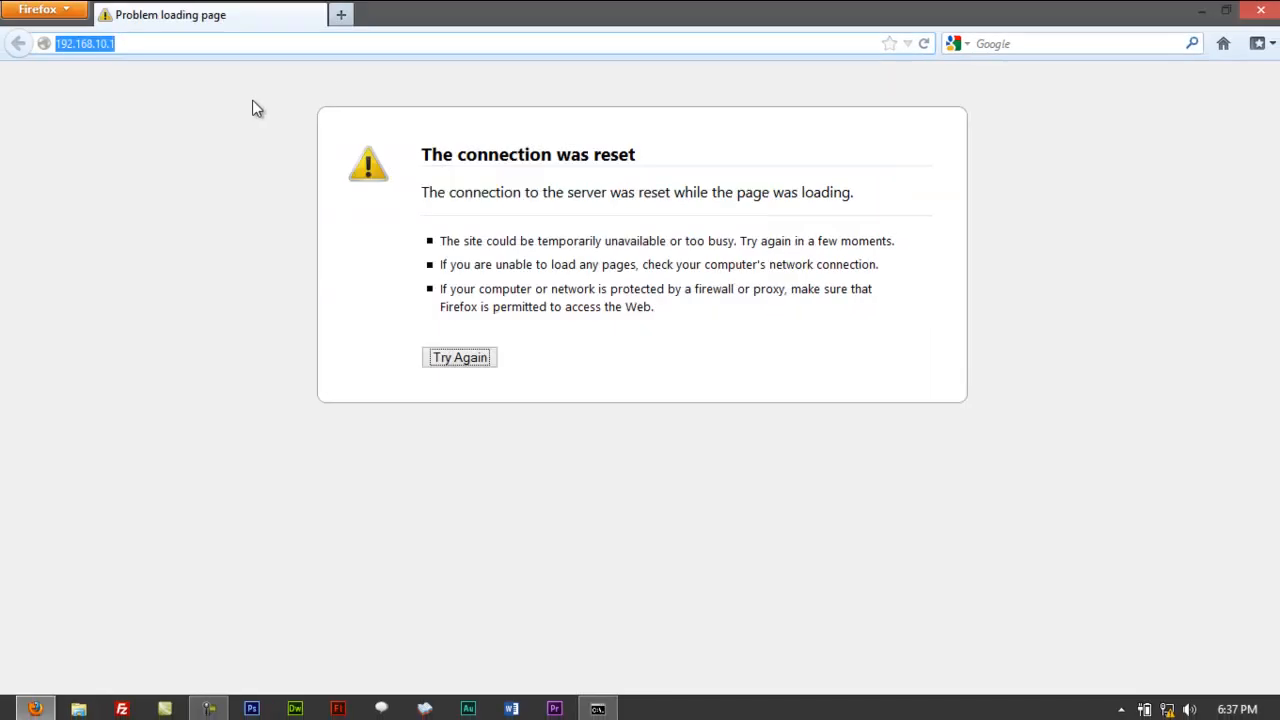
# Reload 192.168.10.1 and log in as admin to reach System Status
pyautogui.click(460, 356)
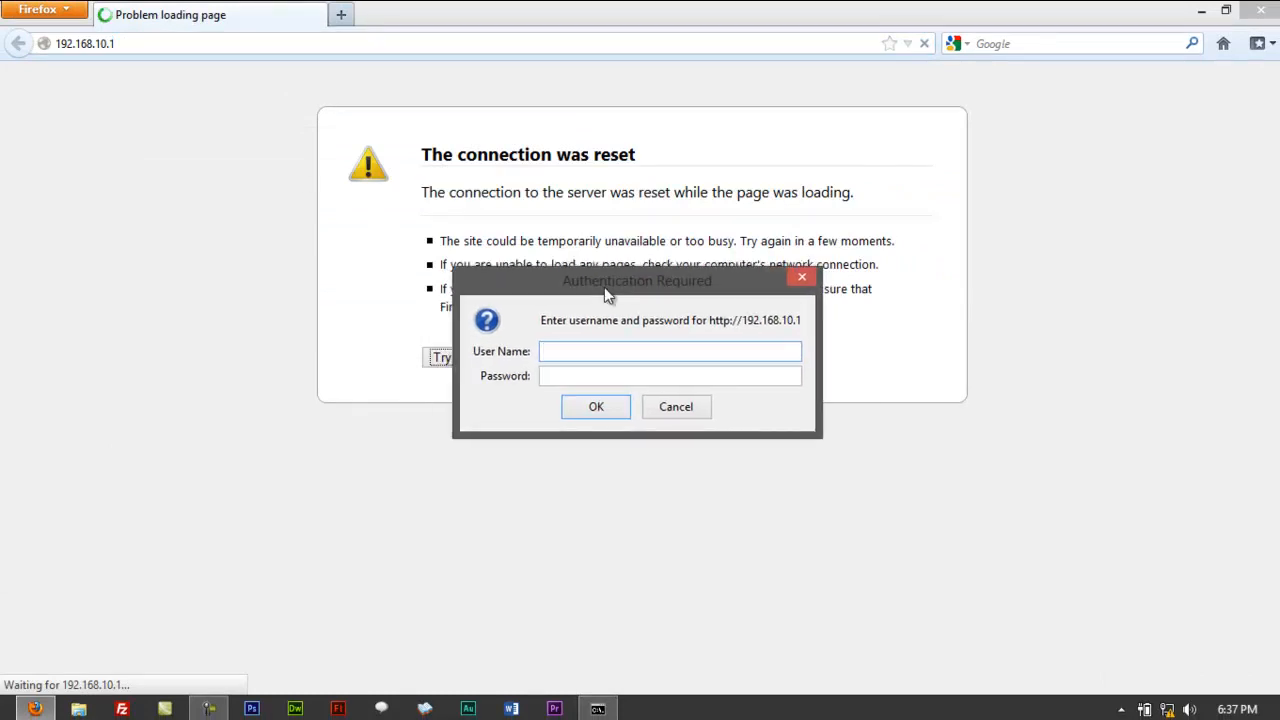
pyautogui.write('admin')
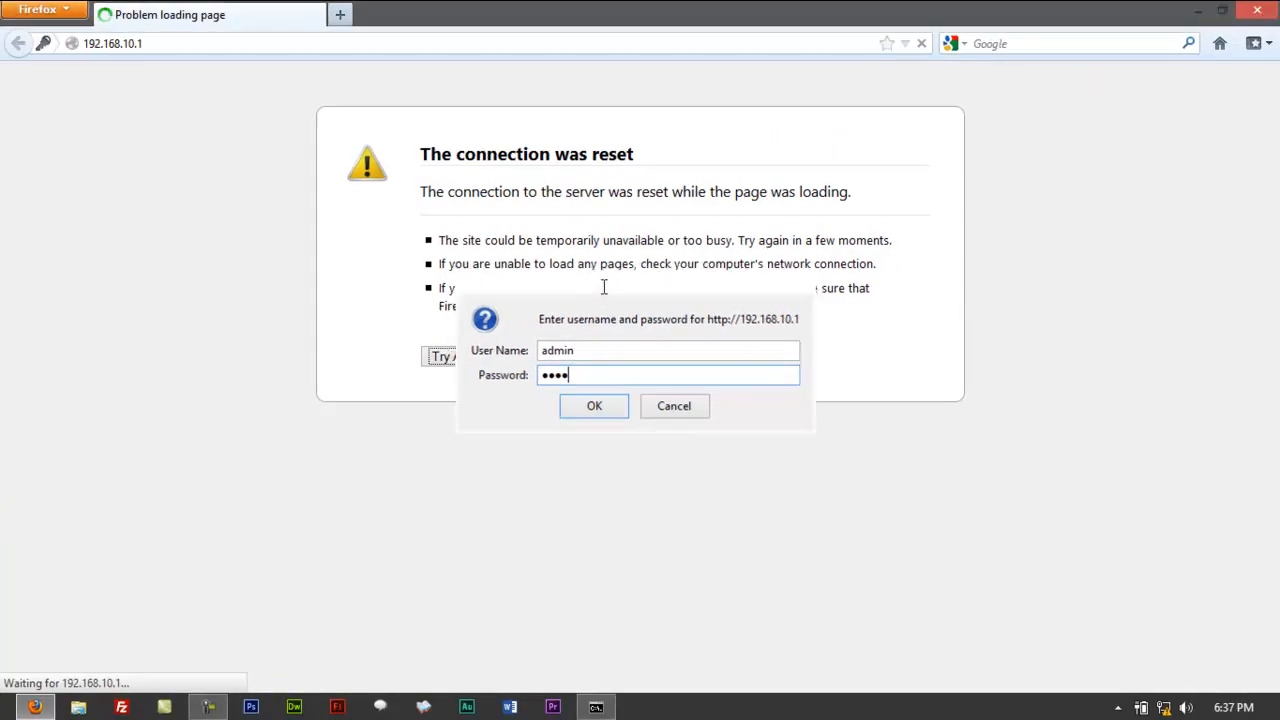
pyautogui.click(594, 404)
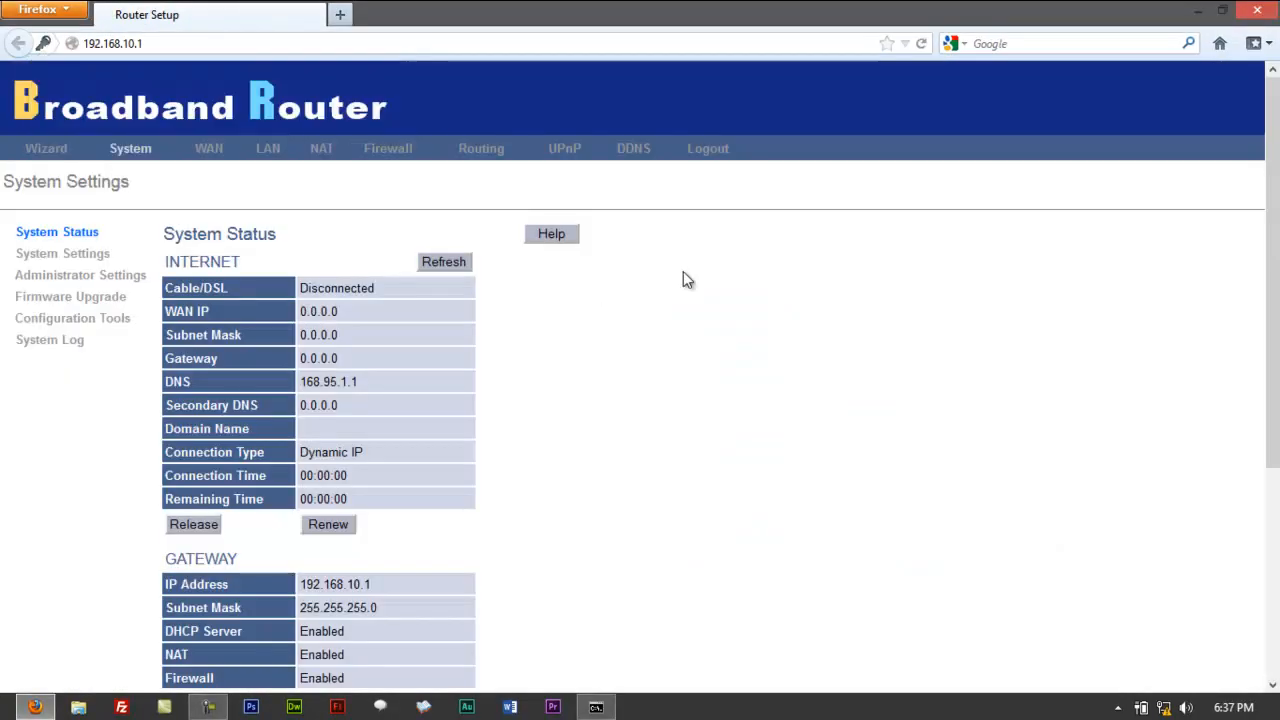
pyautogui.moveTo(248, 152)
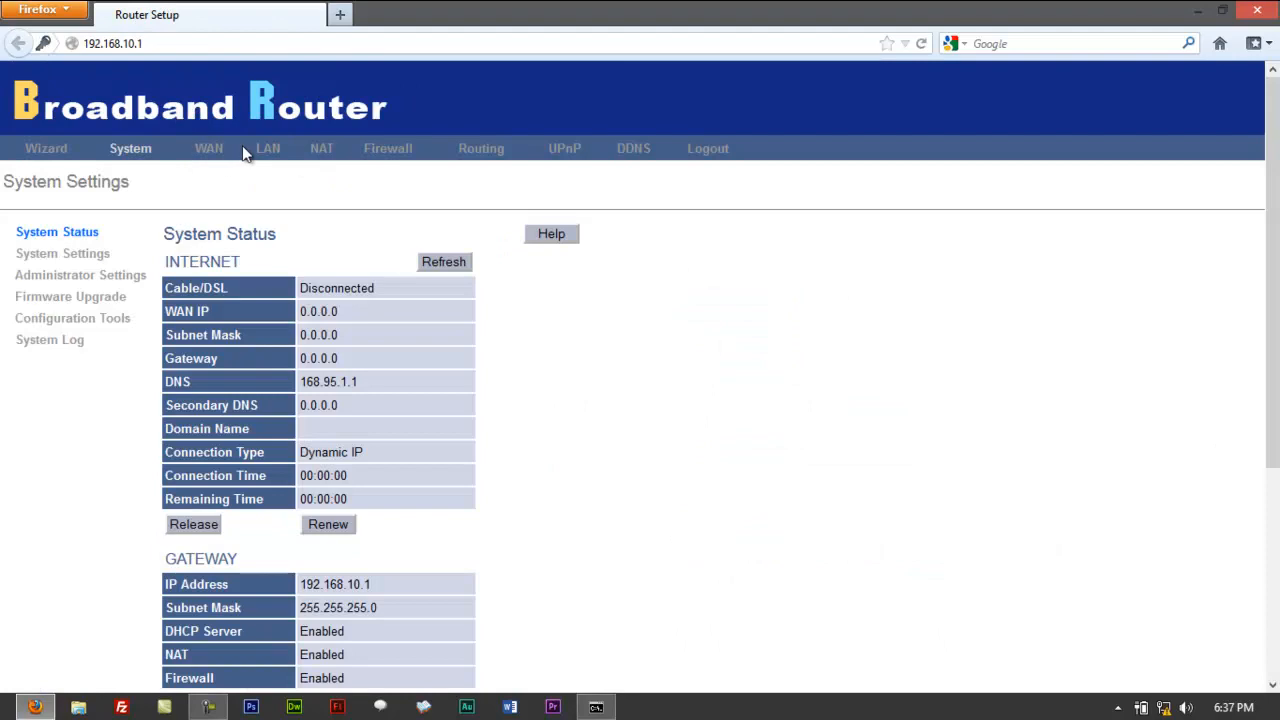
# Confirm LAN Settings shows IP 192.168.10.1, then request logout
pyautogui.click(268, 148)
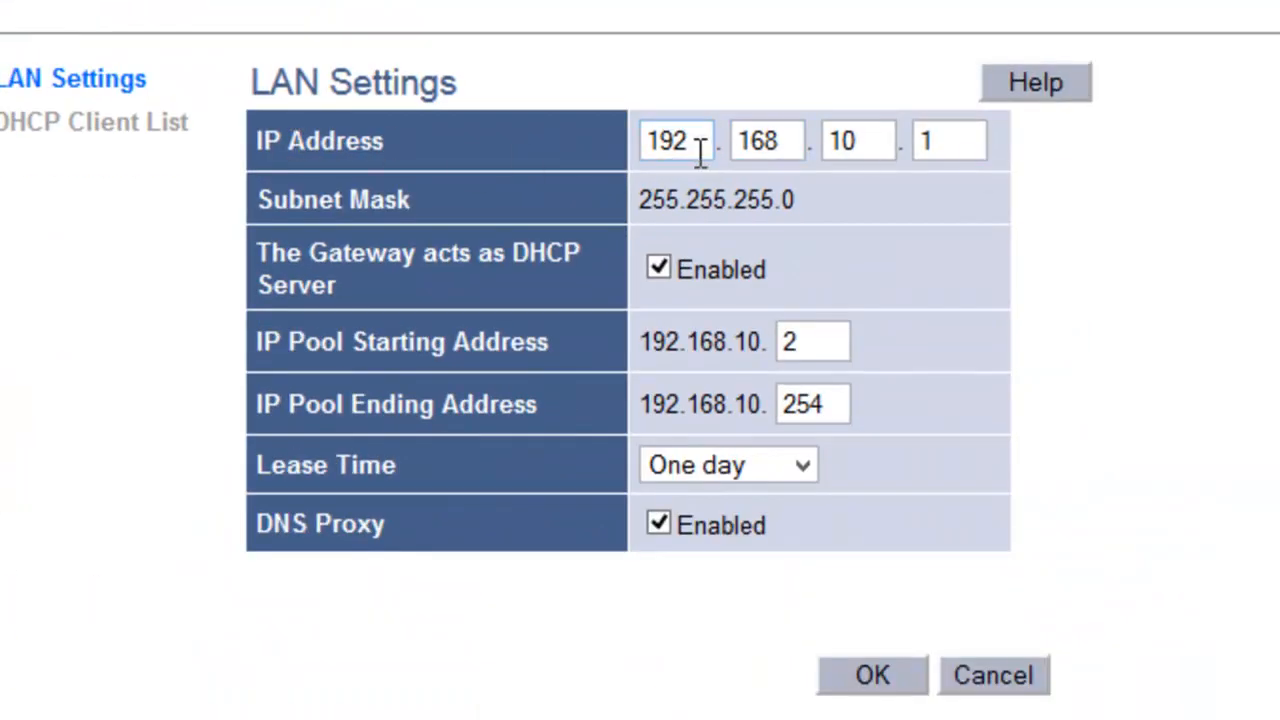
pyautogui.doubleClick(856, 140)
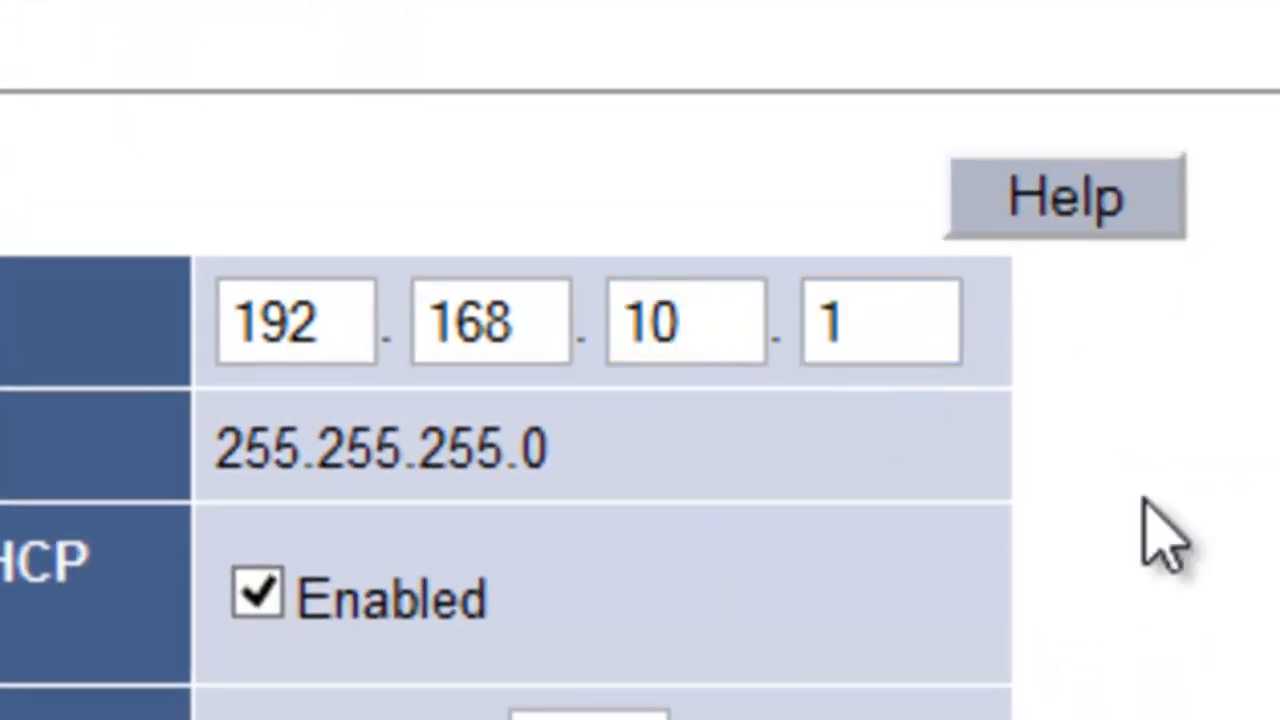
pyautogui.click(684, 322)
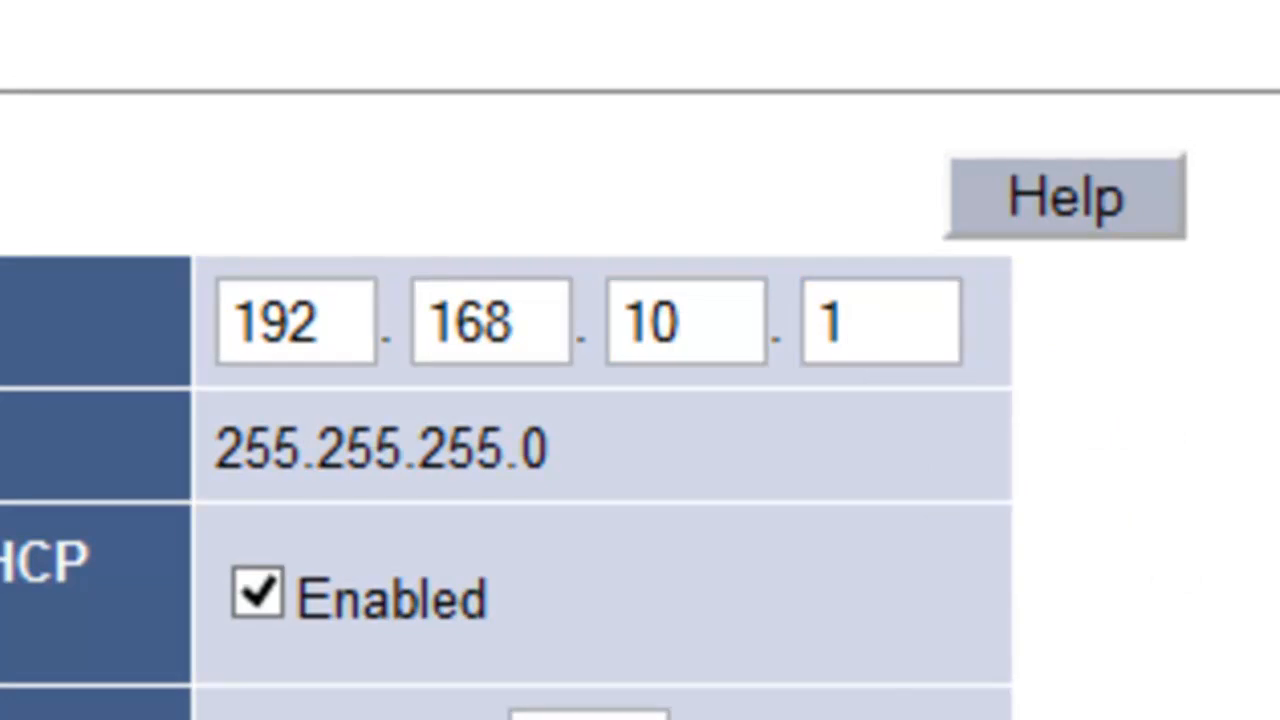
pyautogui.click(716, 148)
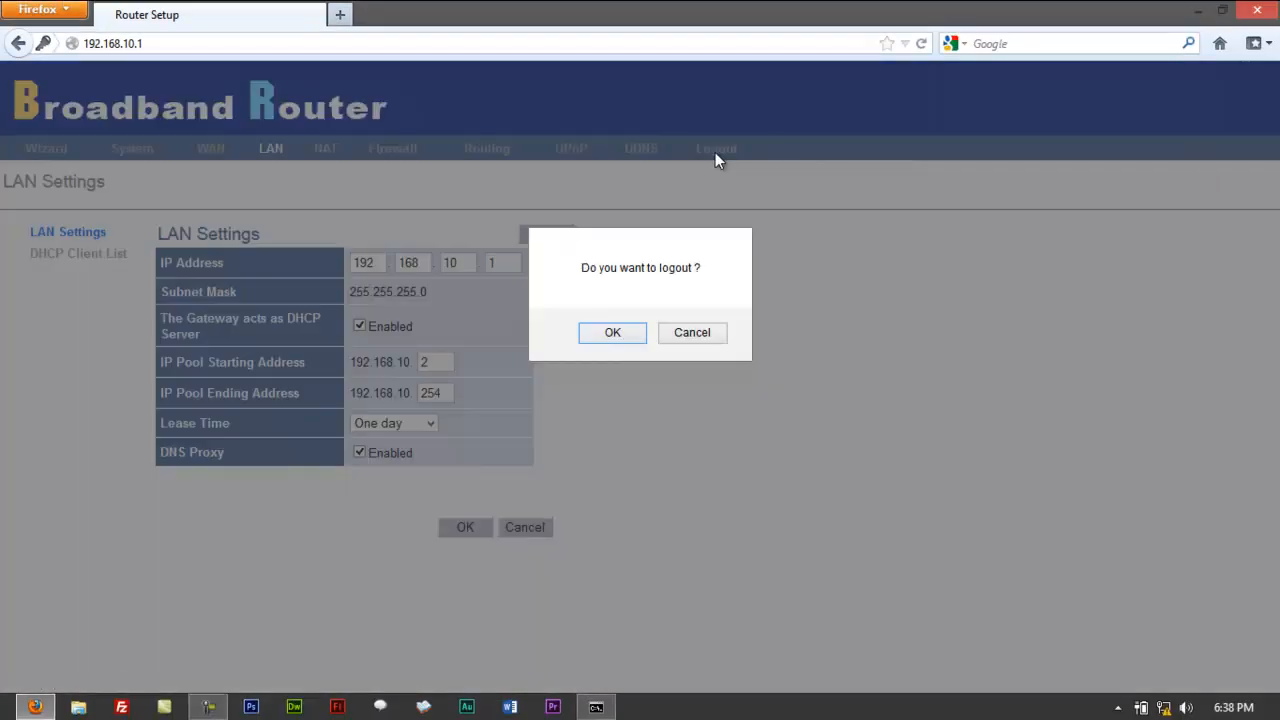
# Confirm the logout and dismiss the security notice to reach the logged-off page
pyautogui.click(612, 332)
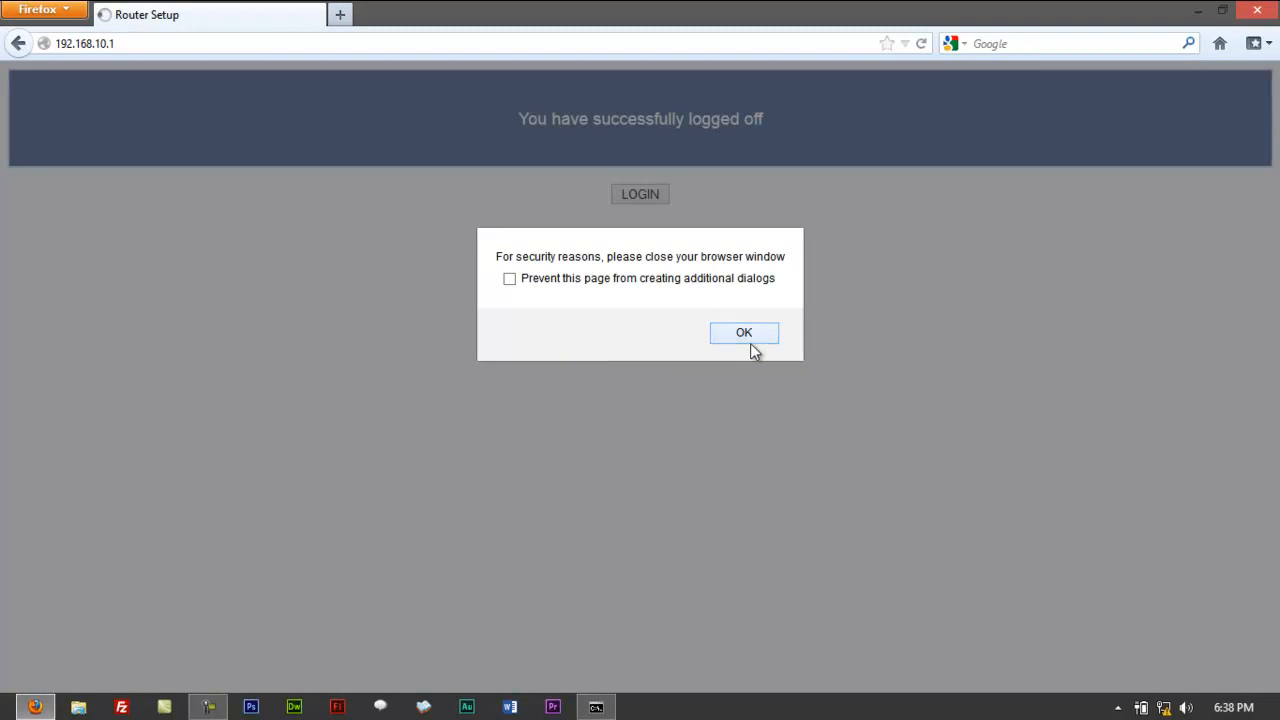
pyautogui.click(744, 332)
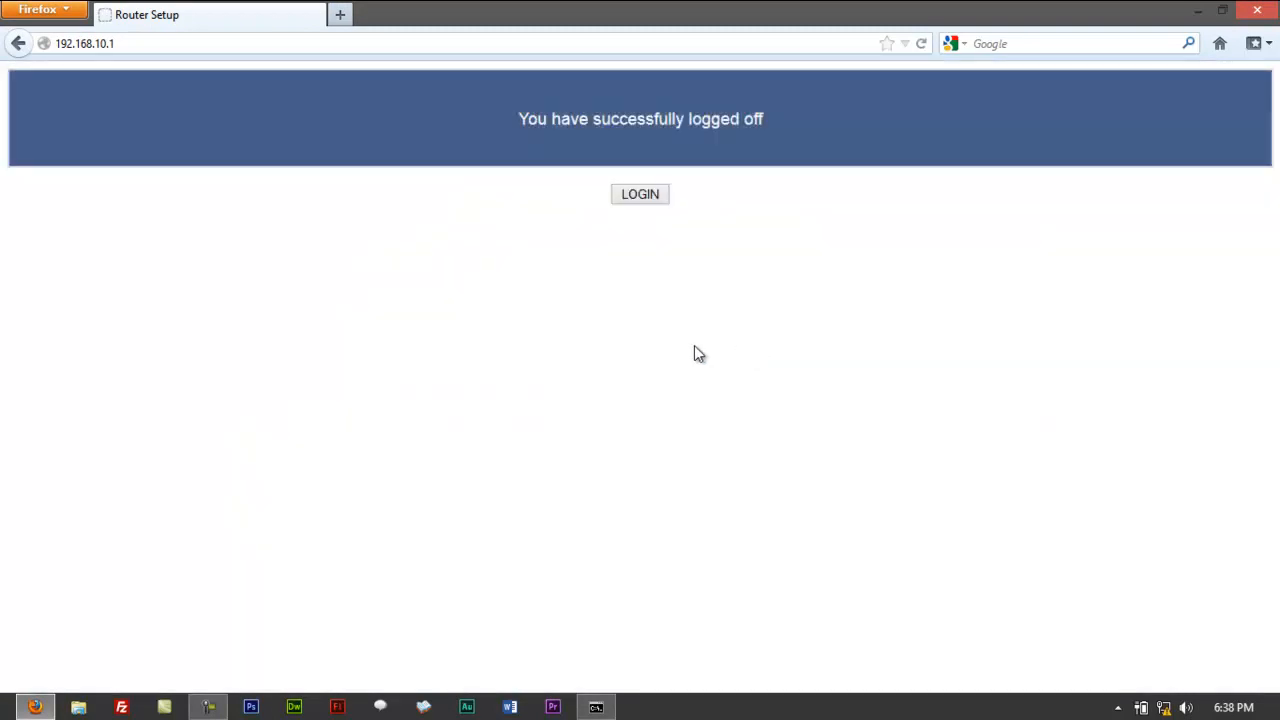
pyautogui.moveTo(690, 352)
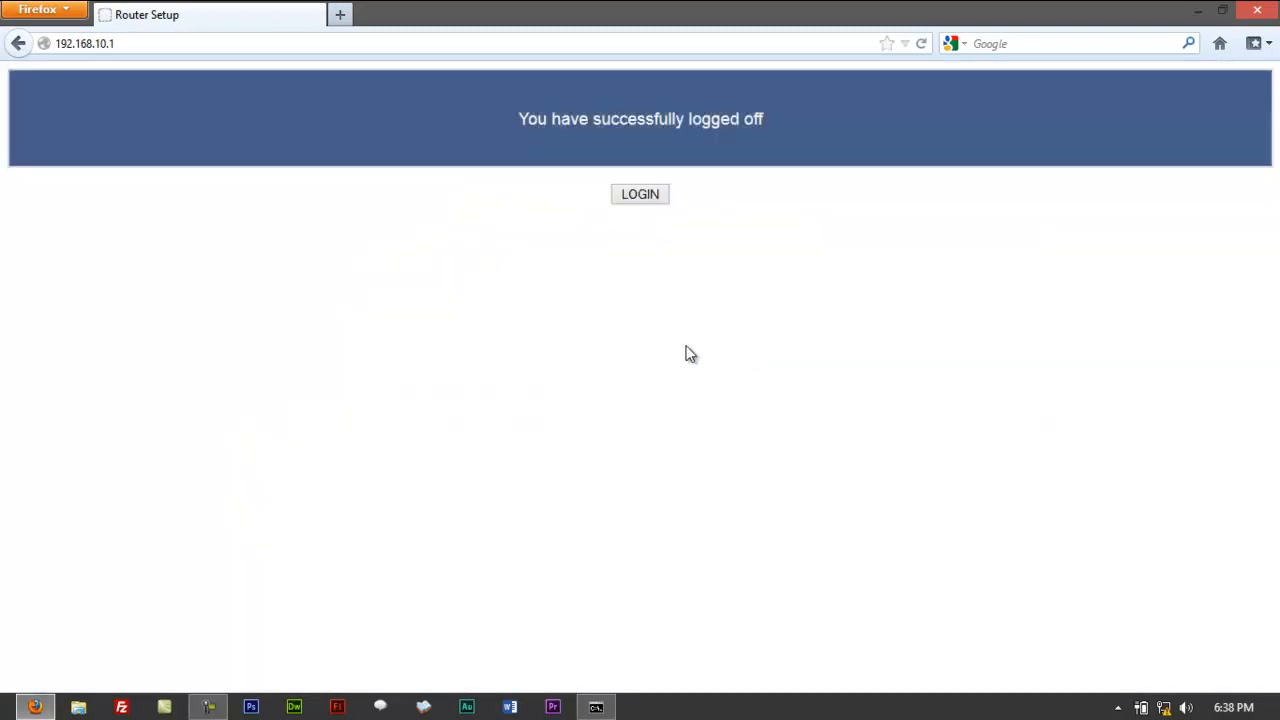